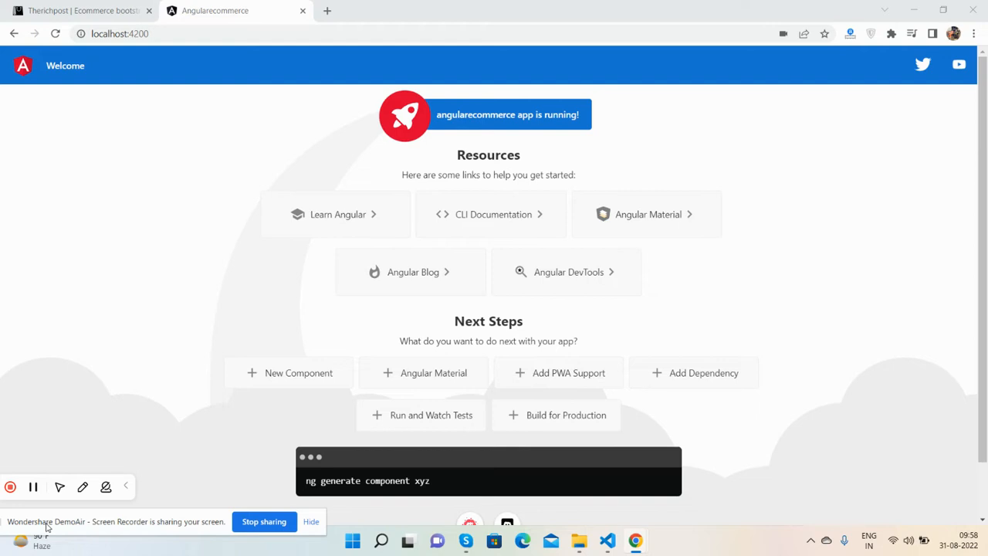
{"action": "mouse_move", "coordinate": [2, 295]}
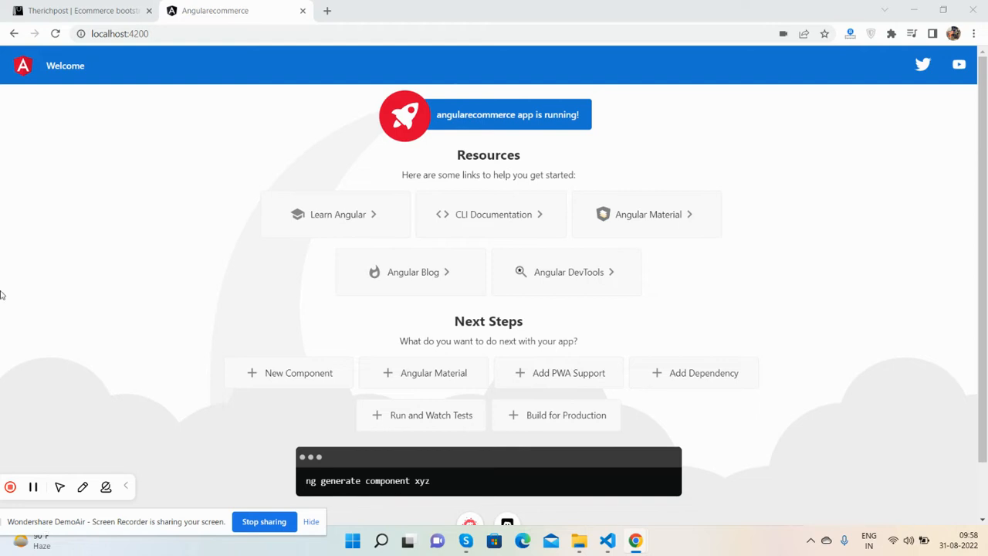
- Browse the Therichpost template page in Chrome, then return to the Angularecommerce app tab
{"action": "left_click", "coordinate": [77, 12]}
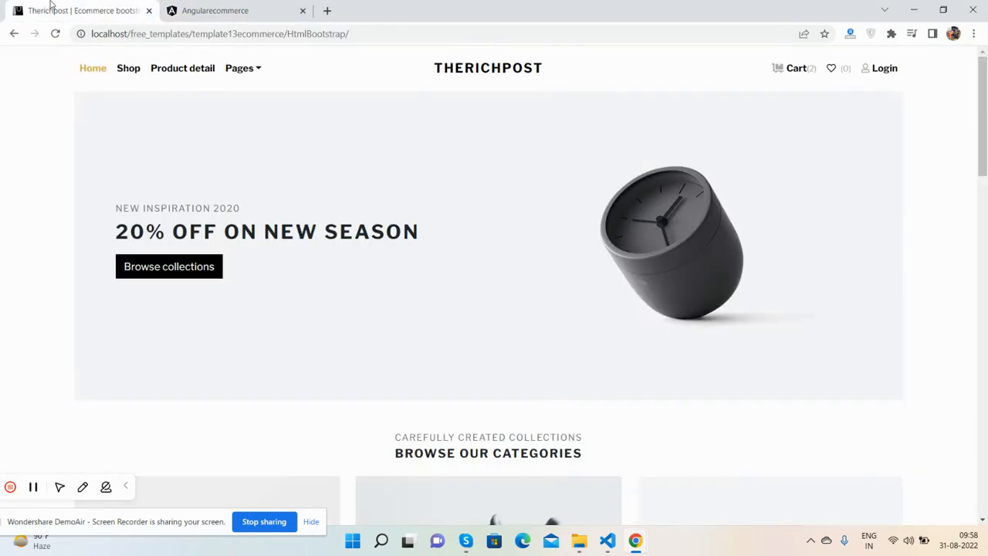
{"action": "mouse_move", "coordinate": [921, 244]}
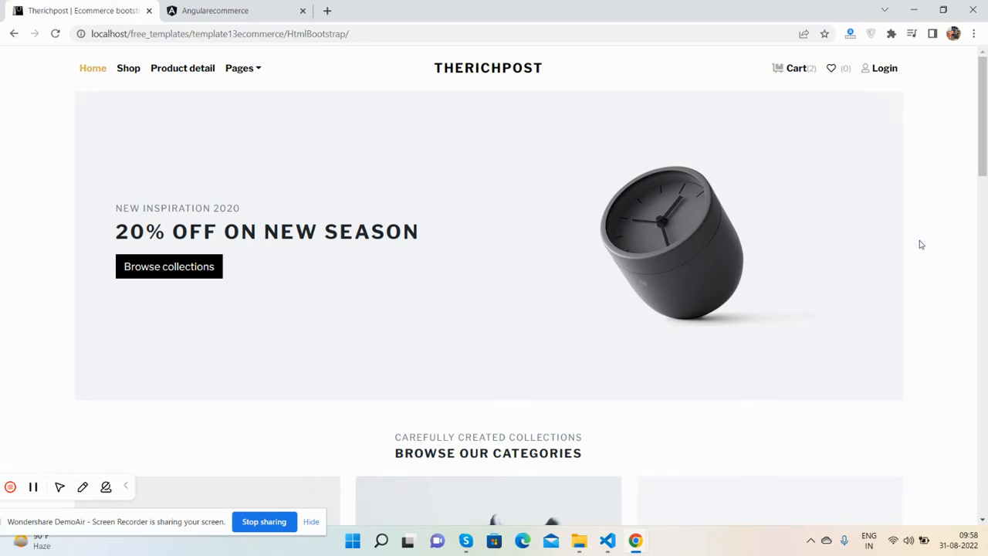
{"action": "scroll", "scroll_direction": "down", "scroll_amount": 3}
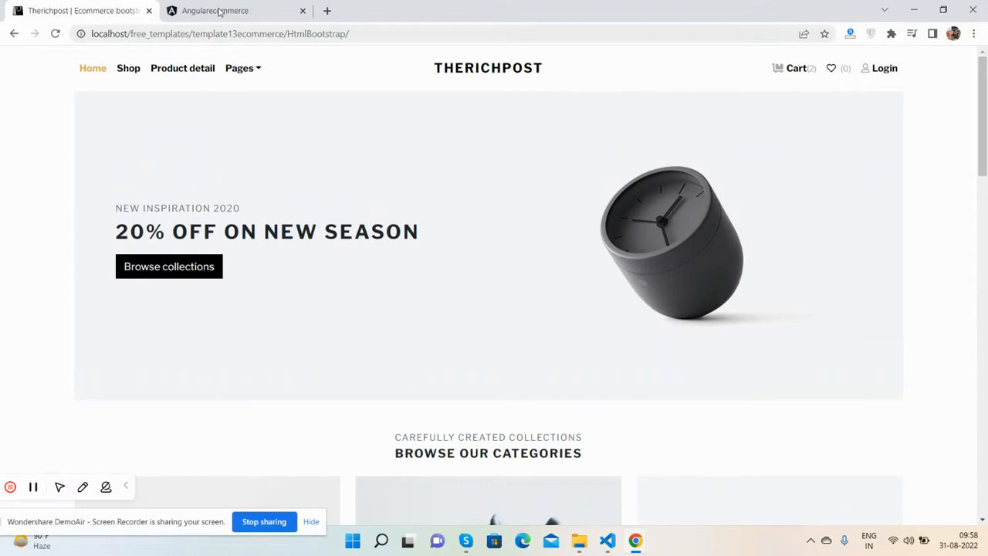
{"action": "left_click", "coordinate": [224, 11]}
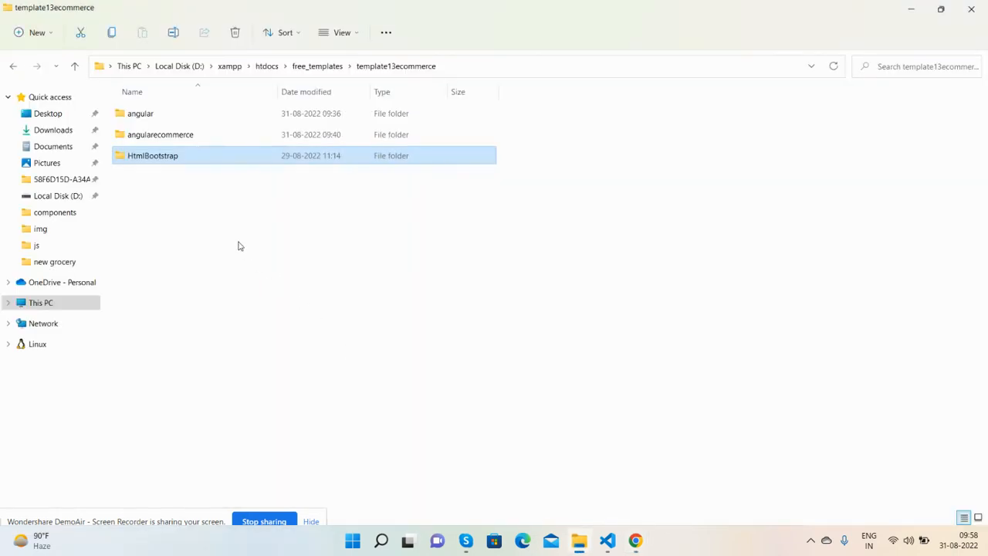
{"action": "double_click", "coordinate": [160, 134]}
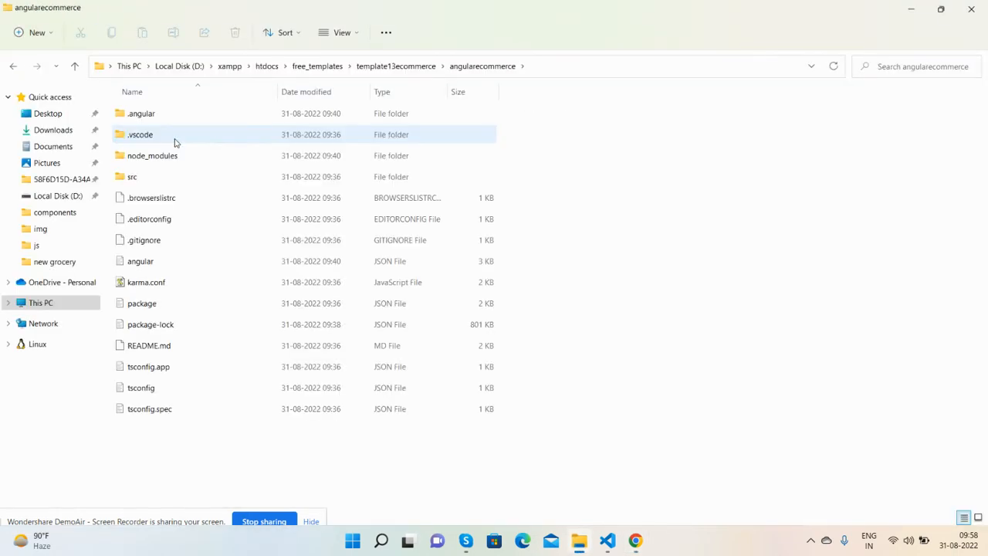
{"action": "left_click", "coordinate": [396, 66]}
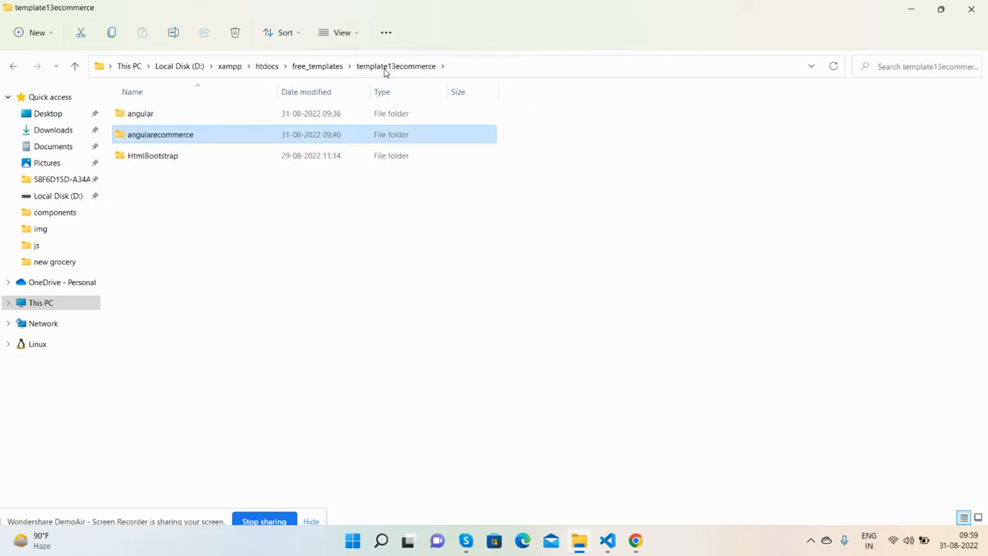
{"action": "double_click", "coordinate": [152, 155]}
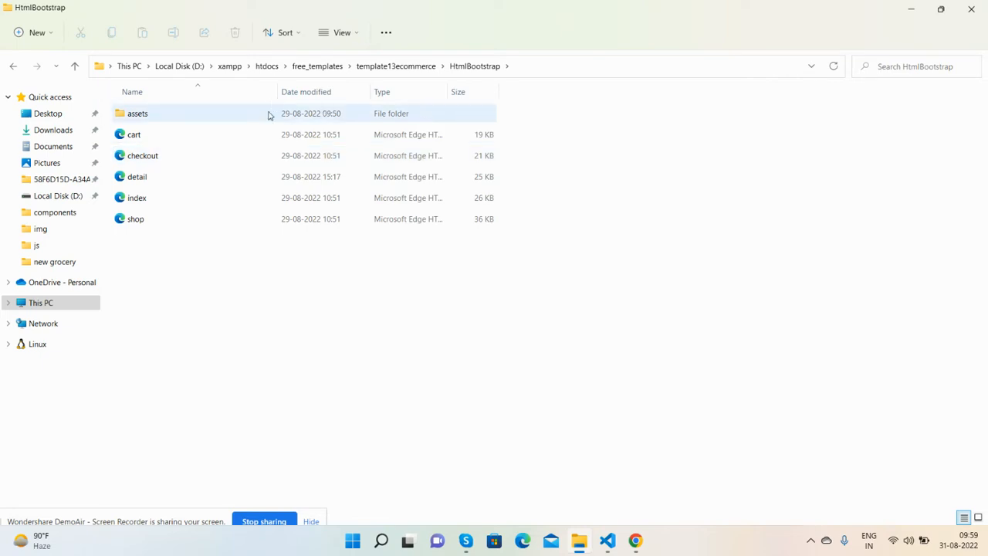
{"action": "double_click", "coordinate": [137, 113]}
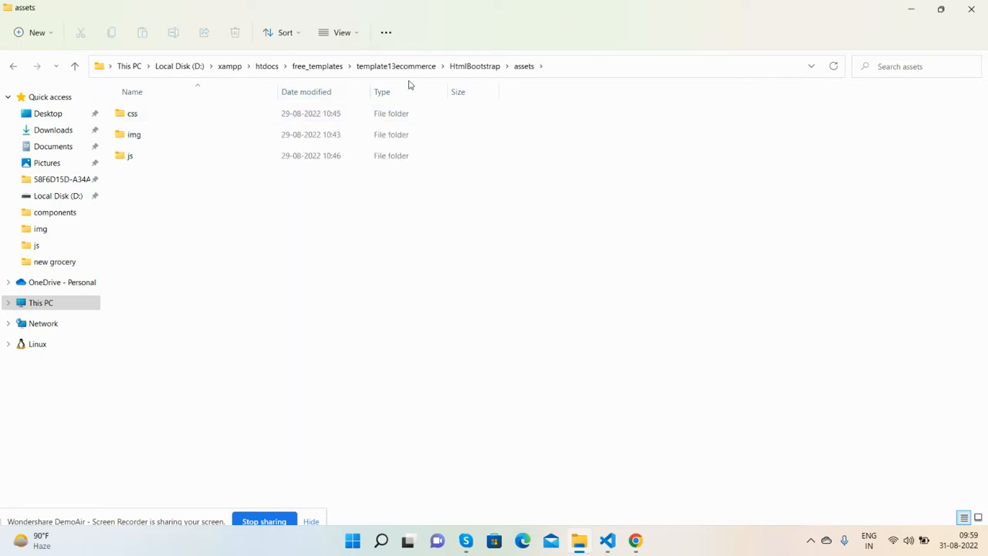
{"action": "left_click", "coordinate": [395, 65]}
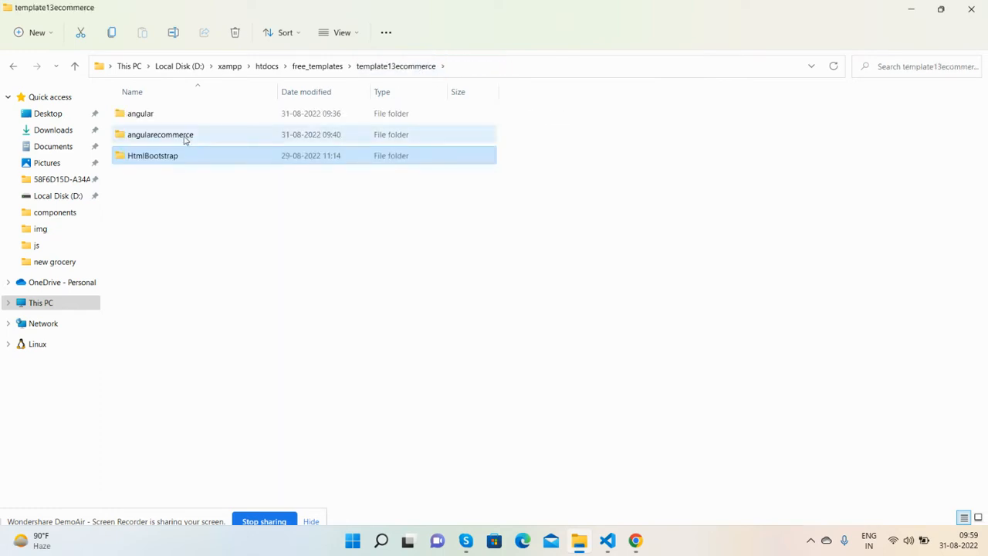
{"action": "mouse_move", "coordinate": [184, 142]}
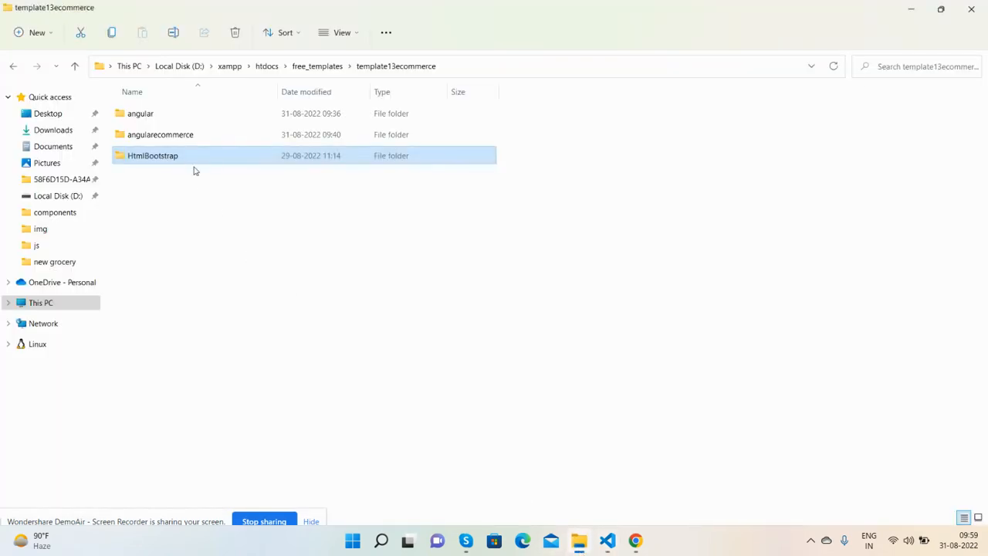
- Open the HtmlBootstrap template's assets folder to copy its css, img and js folders
{"action": "double_click", "coordinate": [152, 155]}
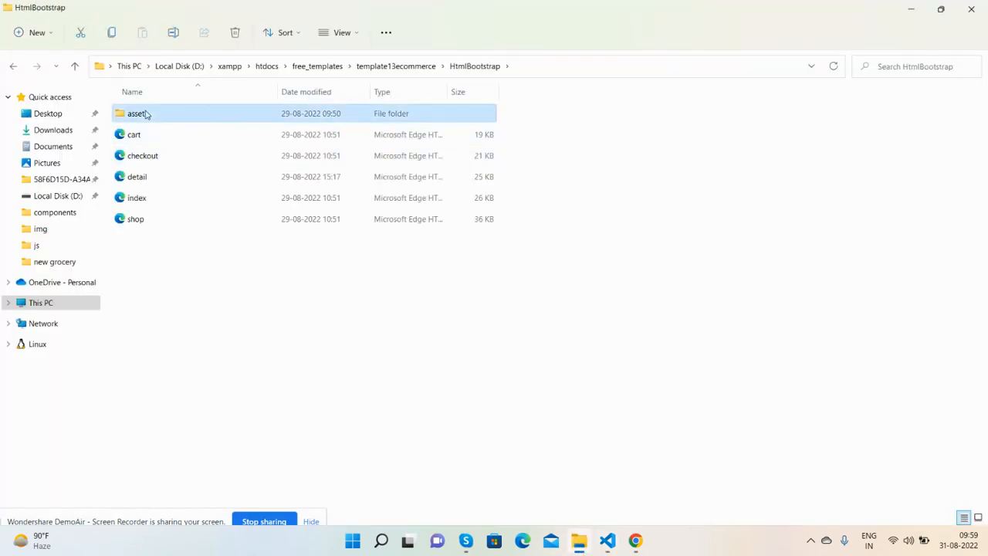
{"action": "double_click", "coordinate": [136, 113]}
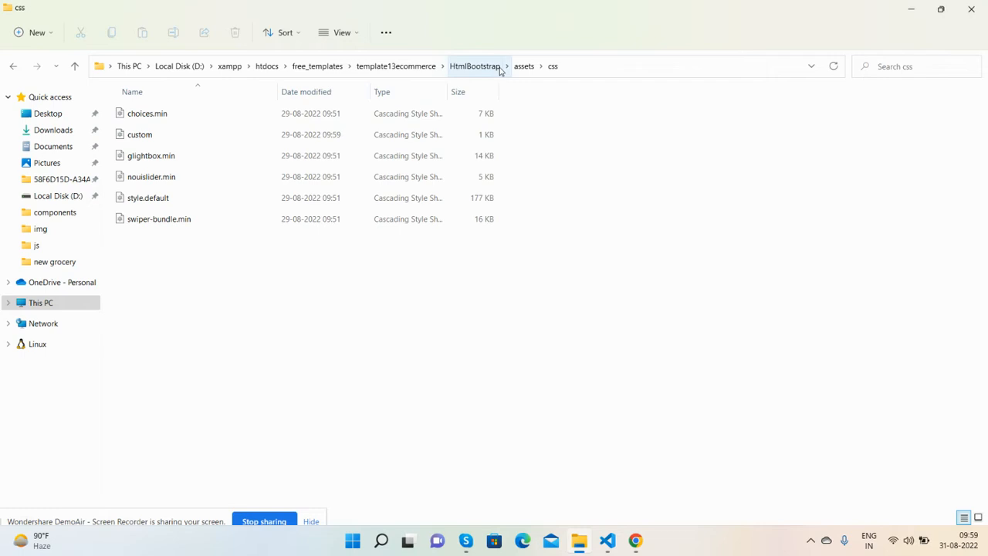
{"action": "left_click", "coordinate": [527, 66]}
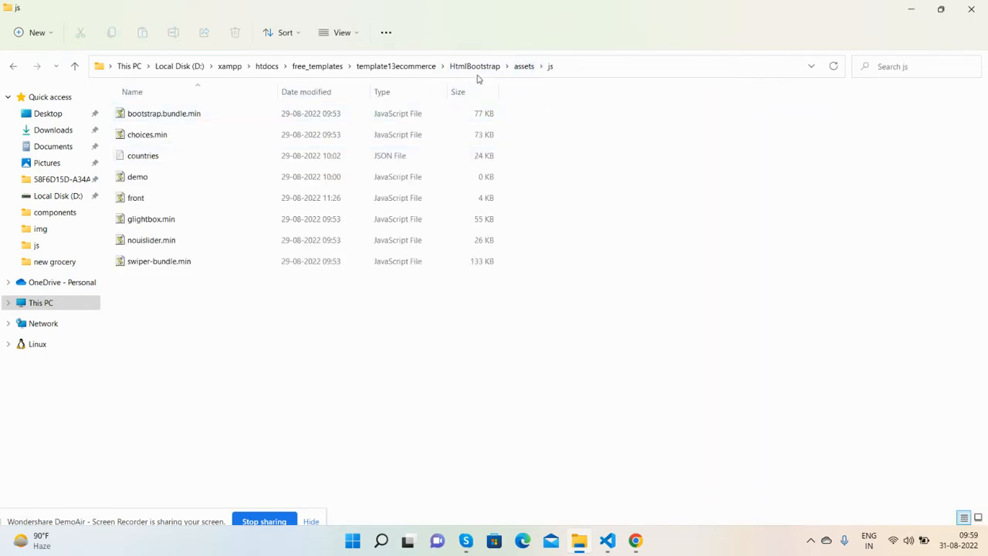
{"action": "left_click", "coordinate": [523, 65]}
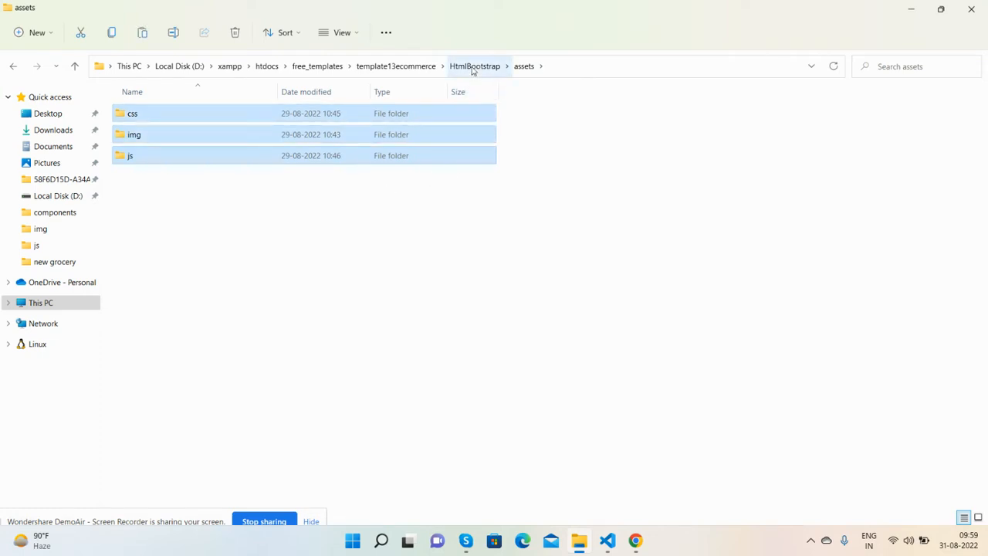
- Paste the css, img and js folders into angularecommerce > src > assets
{"action": "left_click", "coordinate": [396, 65]}
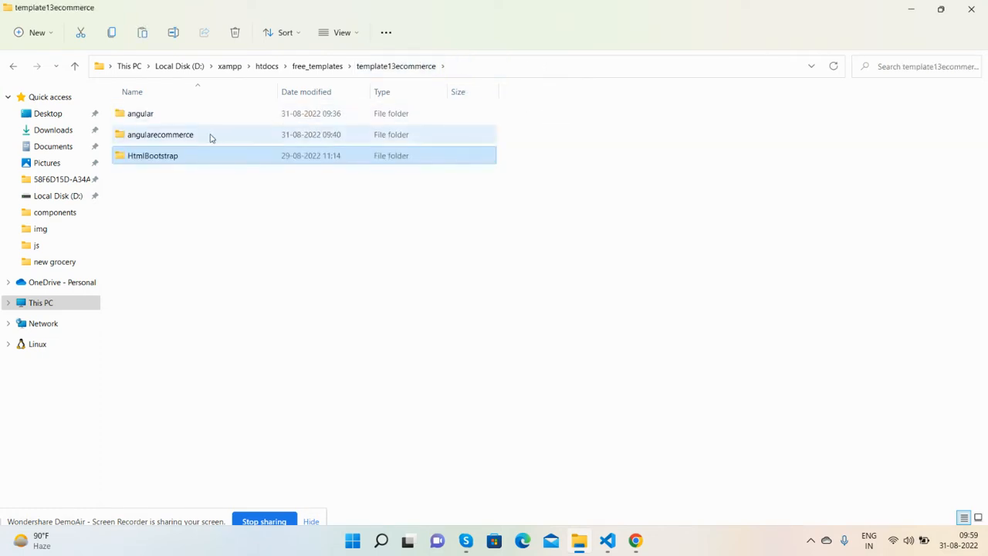
{"action": "double_click", "coordinate": [159, 134]}
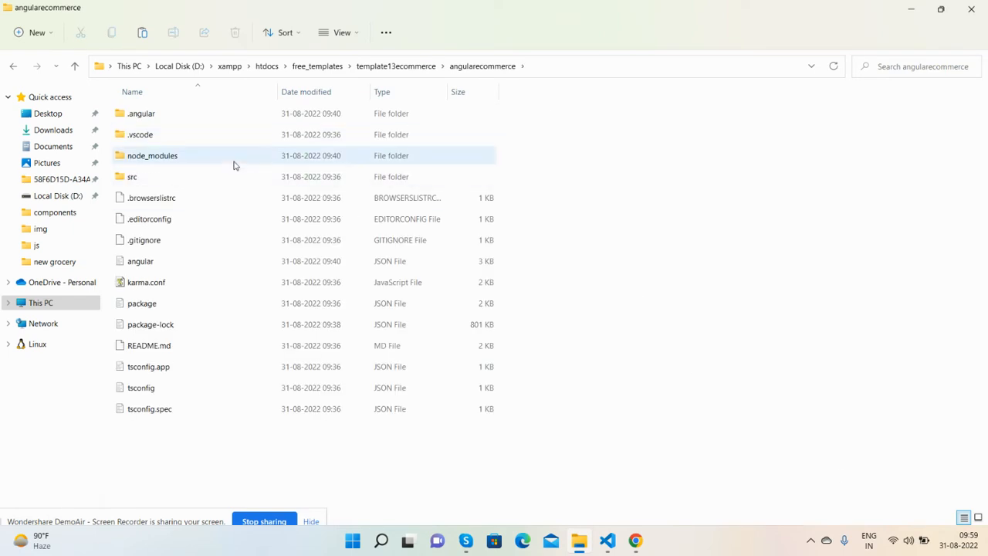
{"action": "double_click", "coordinate": [131, 176]}
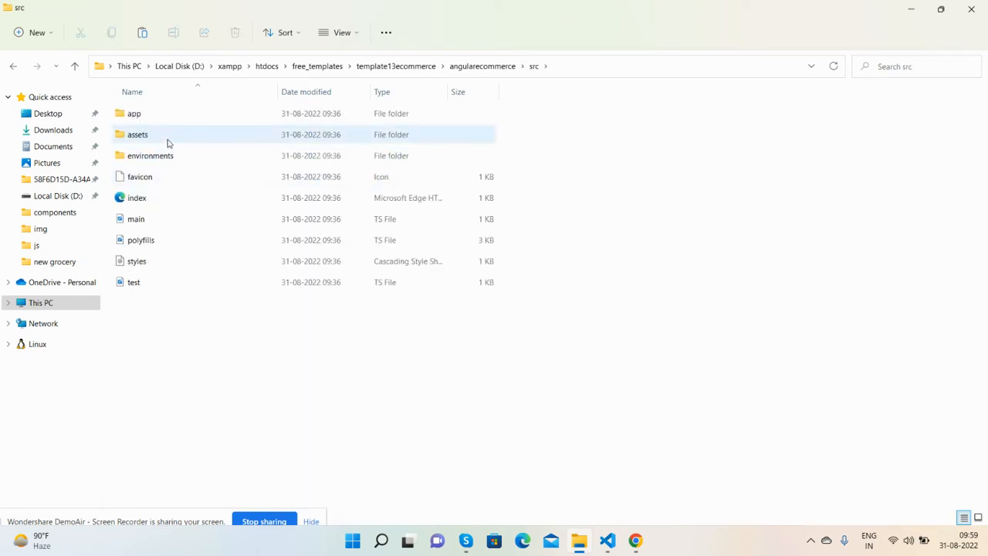
{"action": "double_click", "coordinate": [137, 134]}
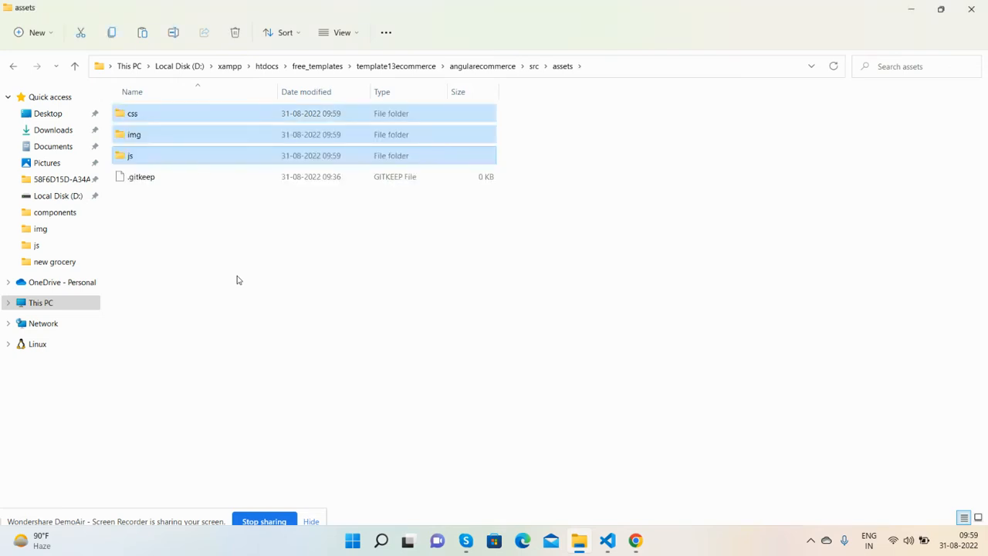
{"action": "mouse_move", "coordinate": [605, 505]}
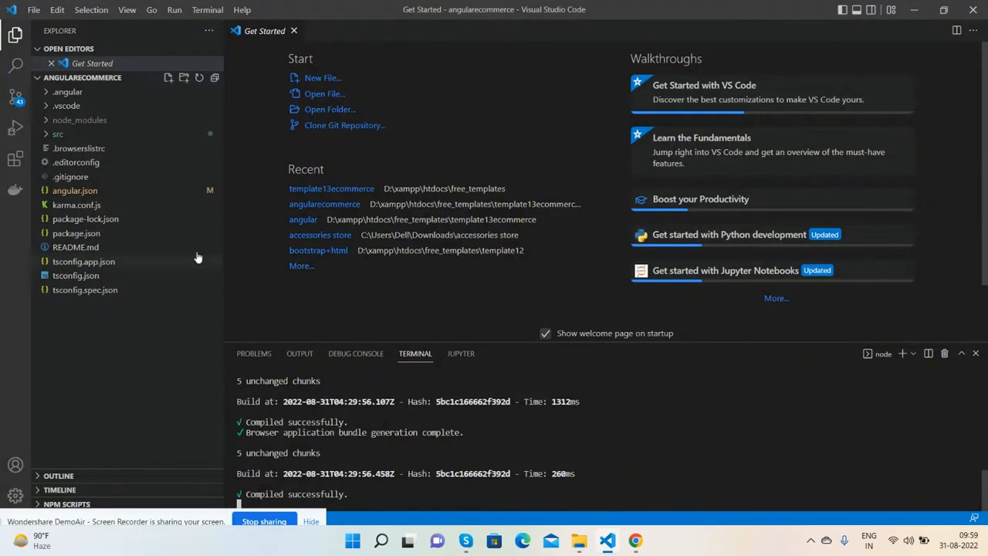
- Open the angularecommerce project's src/index.html in VS Code, then return to File Explorer
{"action": "left_click", "coordinate": [57, 134]}
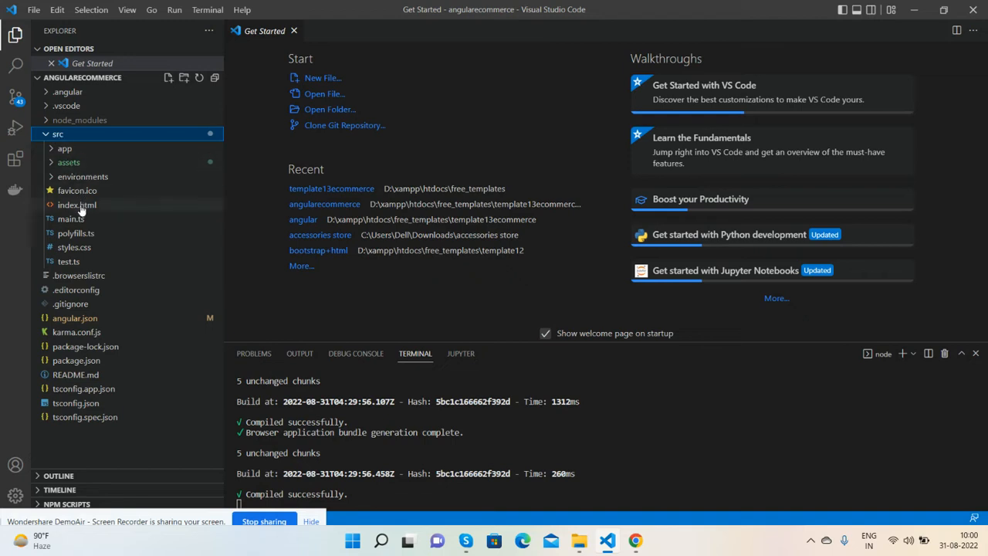
{"action": "double_click", "coordinate": [76, 205]}
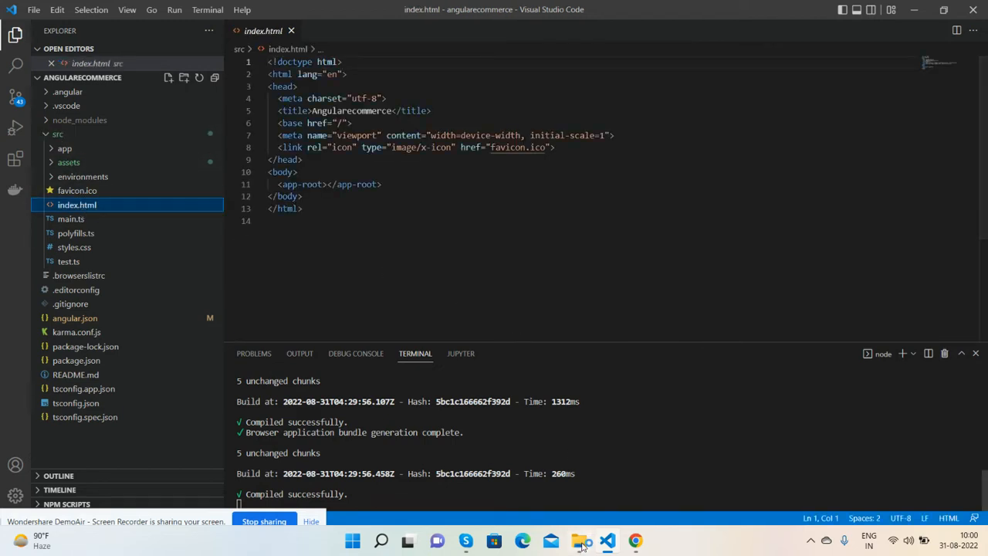
{"action": "left_click", "coordinate": [579, 541]}
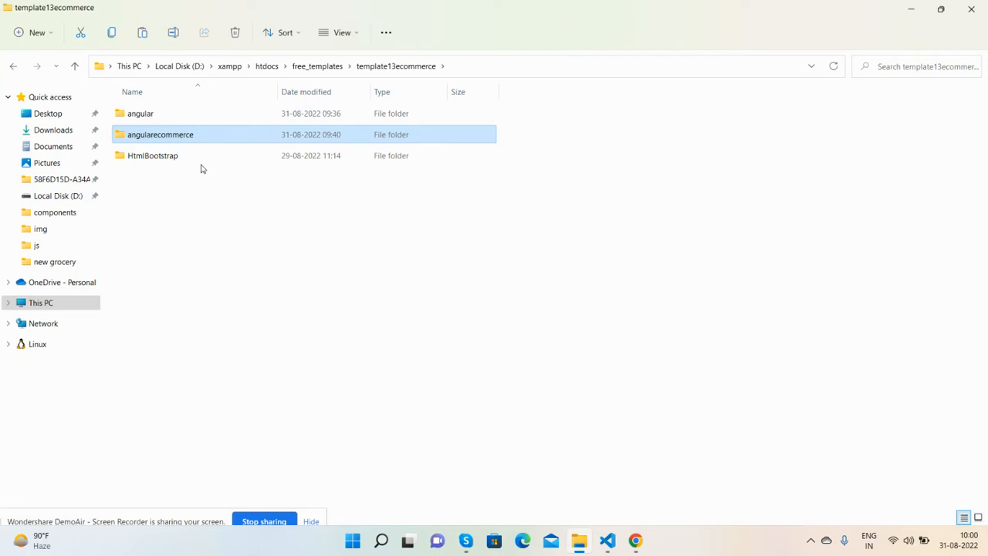
{"action": "mouse_move", "coordinate": [393, 219]}
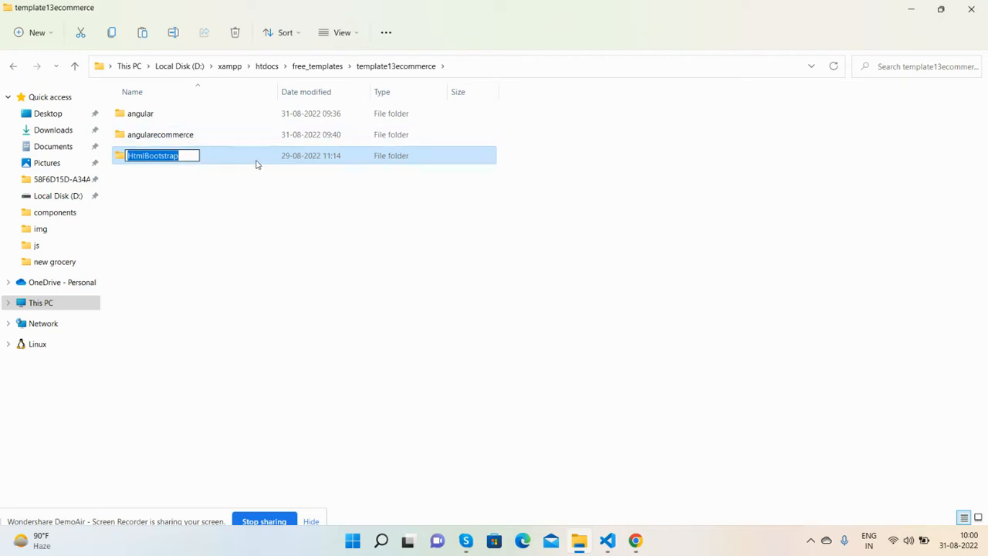
- In the HtmlBootstrap folder, open the template's index page with Visual Studio Code
{"action": "double_click", "coordinate": [152, 155]}
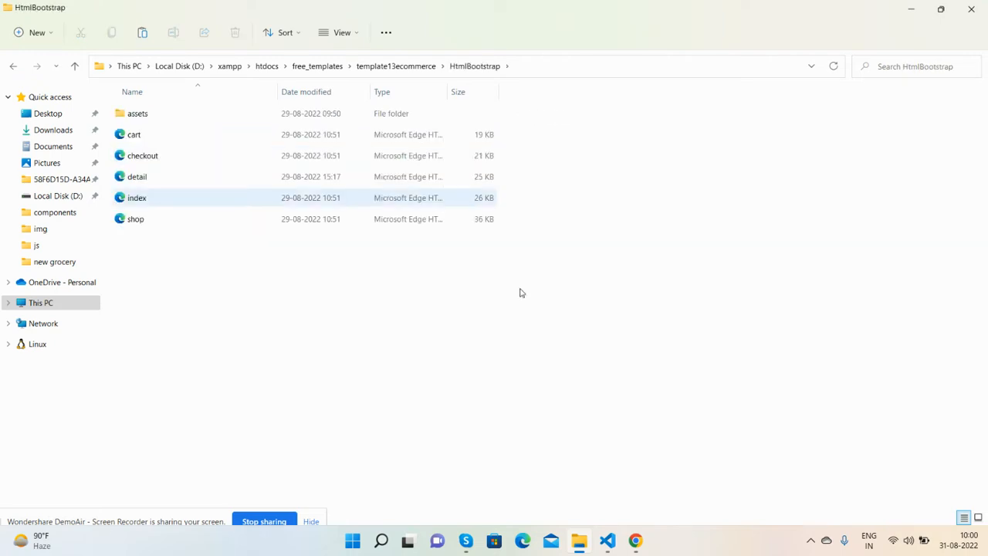
{"action": "right_click", "coordinate": [150, 202]}
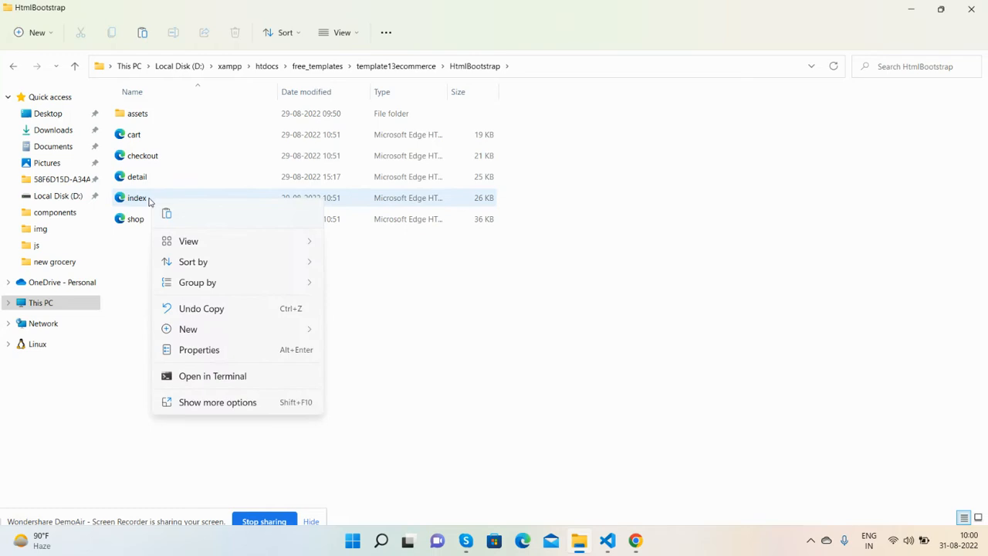
{"action": "mouse_move", "coordinate": [137, 203]}
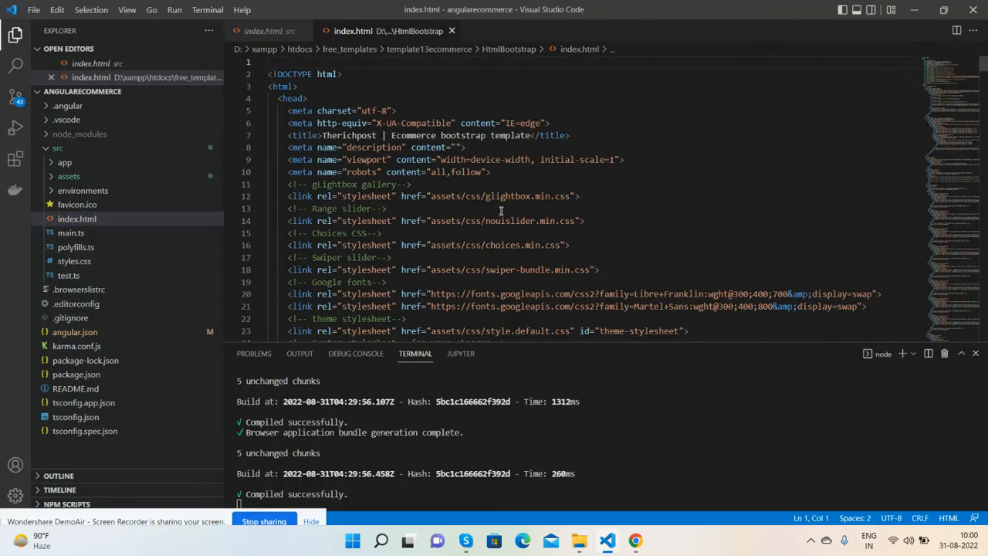
- Paste the template's stylesheet links into index.html's head and title it 'Therichpost | Ecommerce bootstrap template'
{"action": "scroll", "scroll_direction": "down", "scroll_amount": 3}
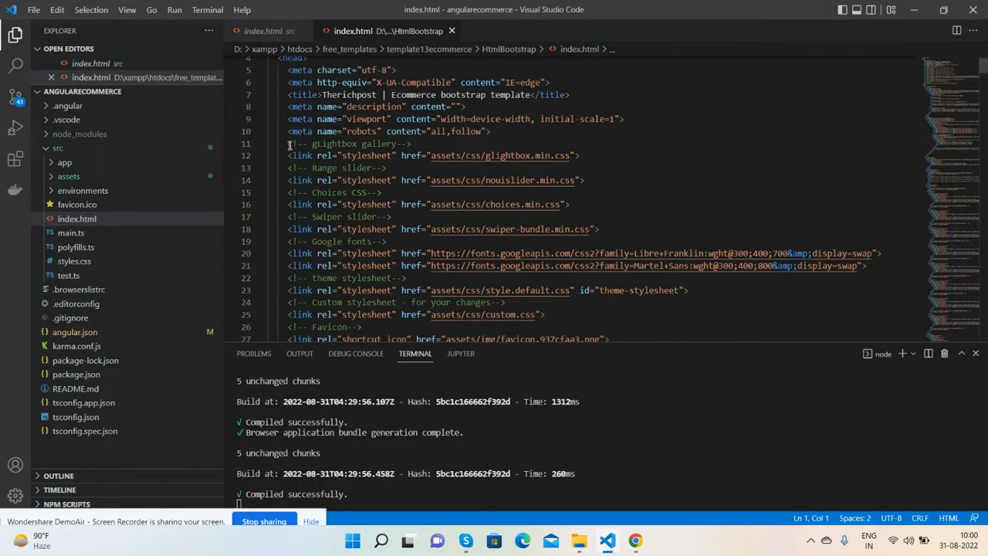
{"action": "scroll", "scroll_direction": "down", "scroll_amount": 3}
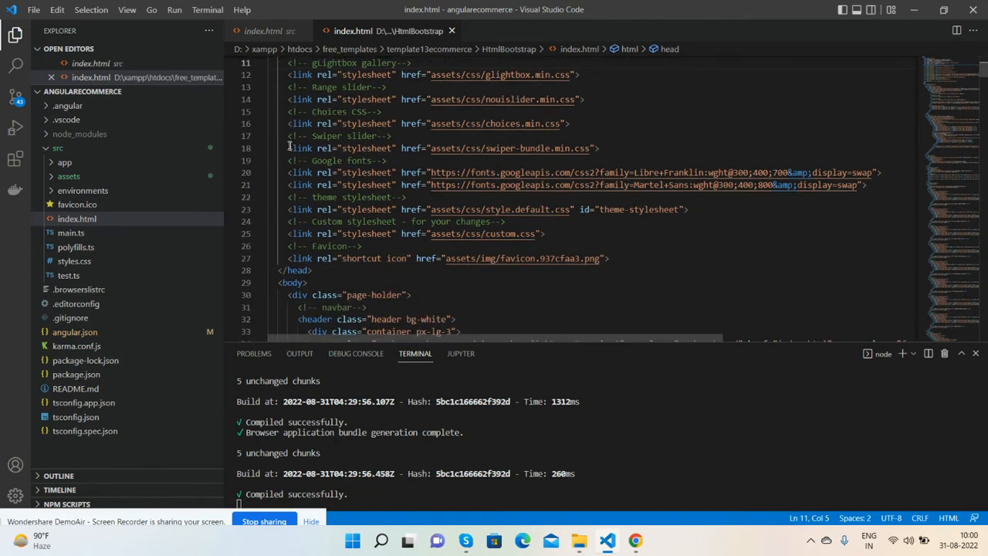
{"action": "left_click_drag", "start_coordinate": [288, 62], "coordinate": [622, 258]}
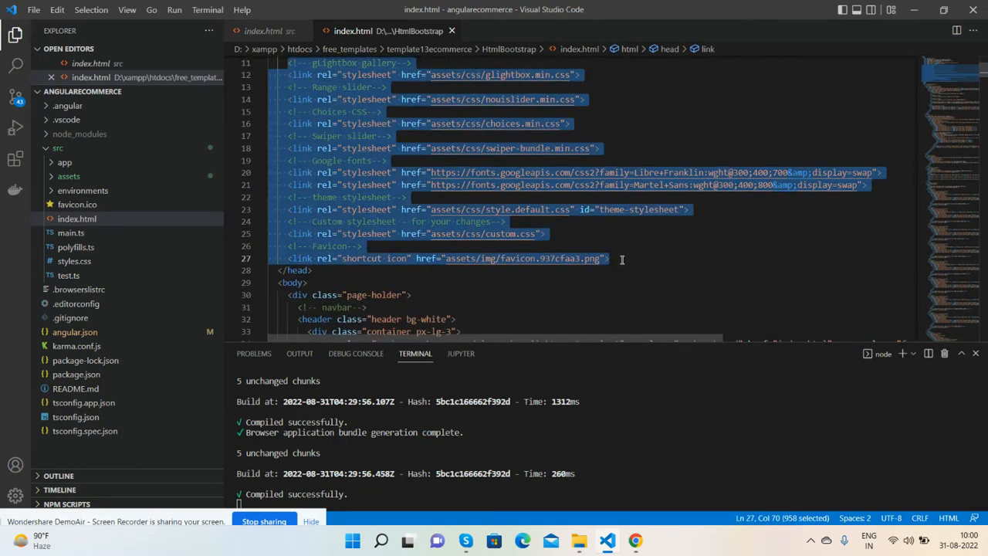
{"action": "left_click", "coordinate": [270, 31]}
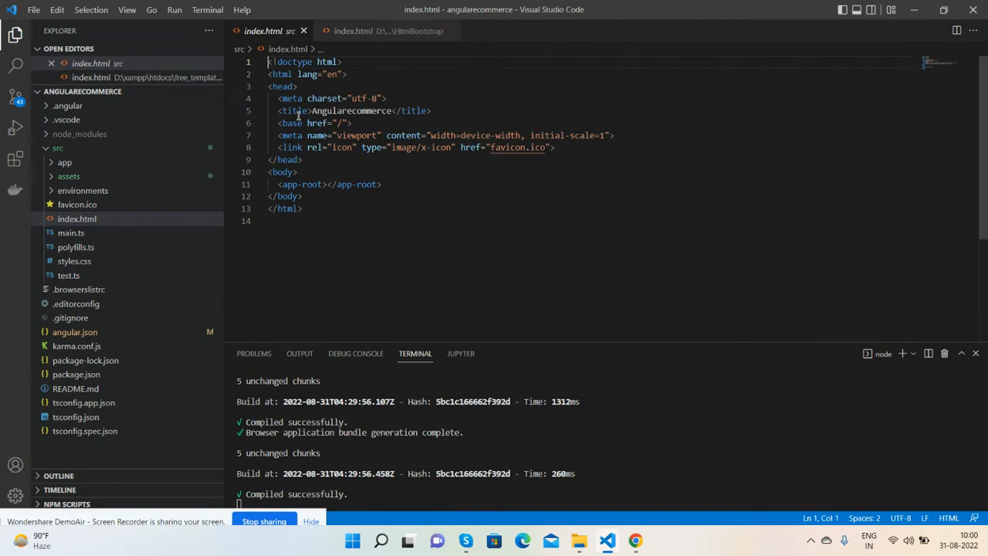
{"action": "key", "text": "Enter"}
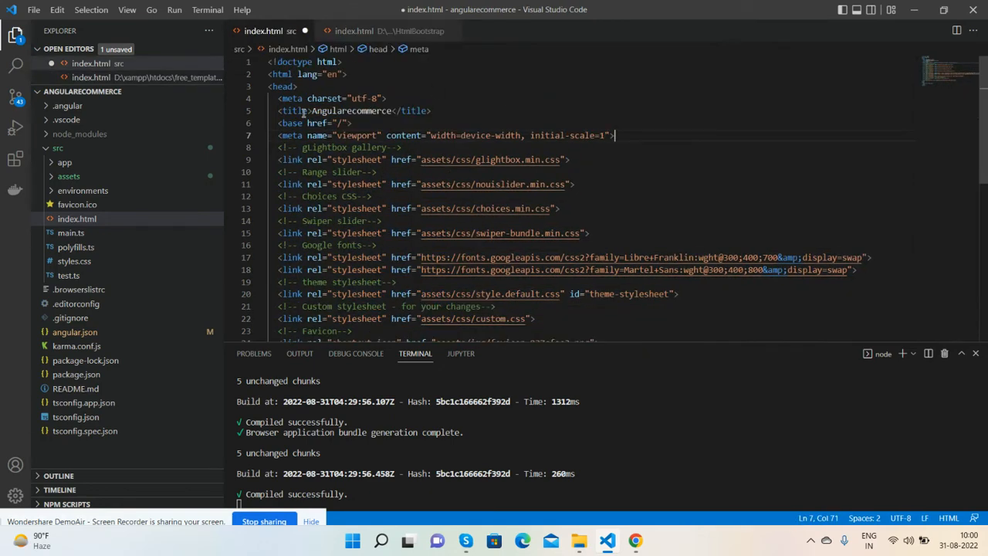
{"action": "type", "text": "Therichpost | Ecommerce bootstrap template</title>"}
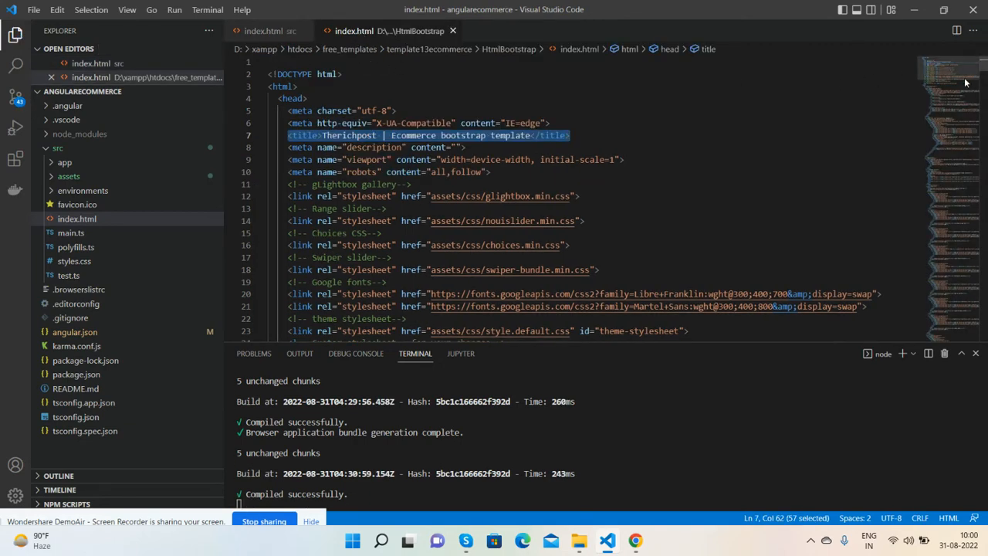
- Paste the template's script includes and all.css link into index.html's body, then save
{"action": "scroll", "scroll_direction": "down", "scroll_amount": 3}
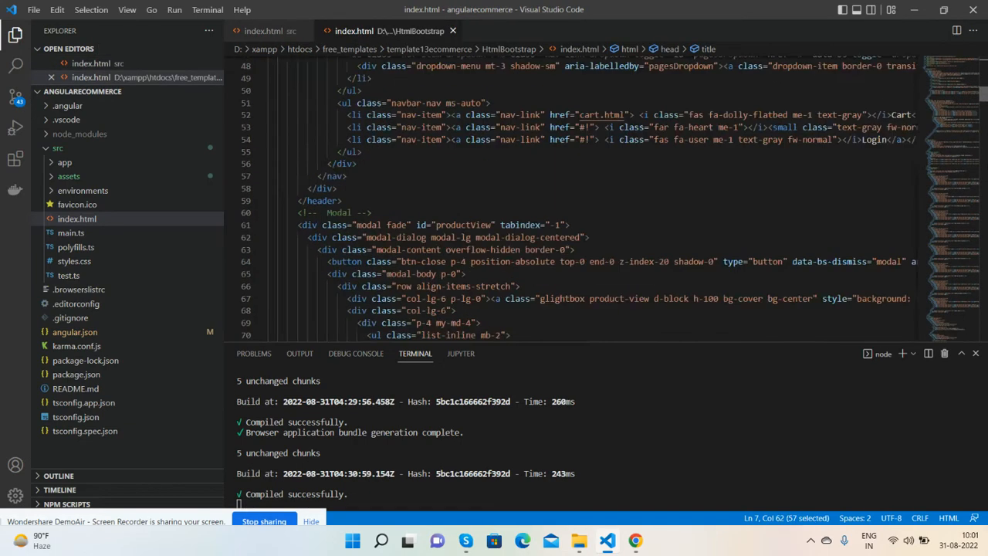
{"action": "scroll", "scroll_direction": "down", "scroll_amount": 3}
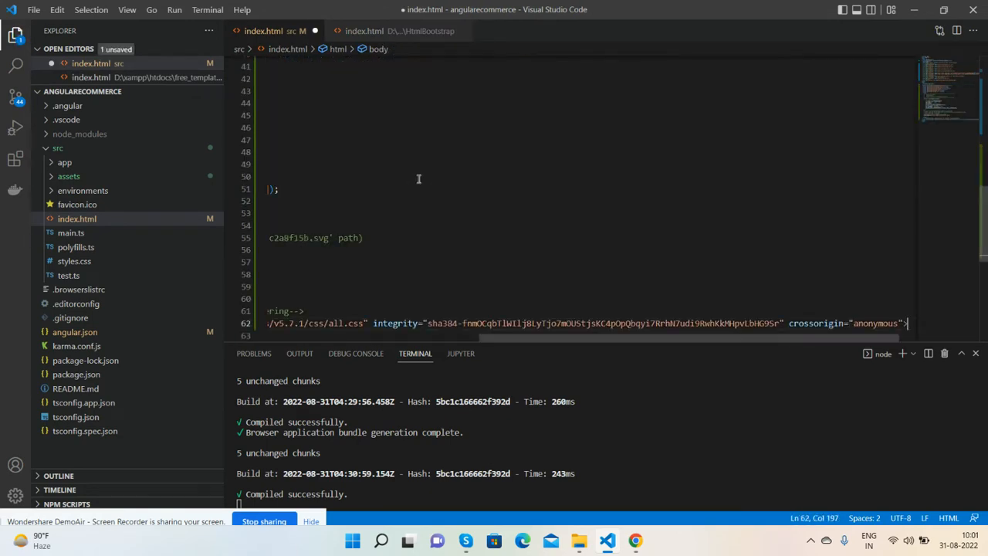
{"action": "key", "text": "Ctrl+s"}
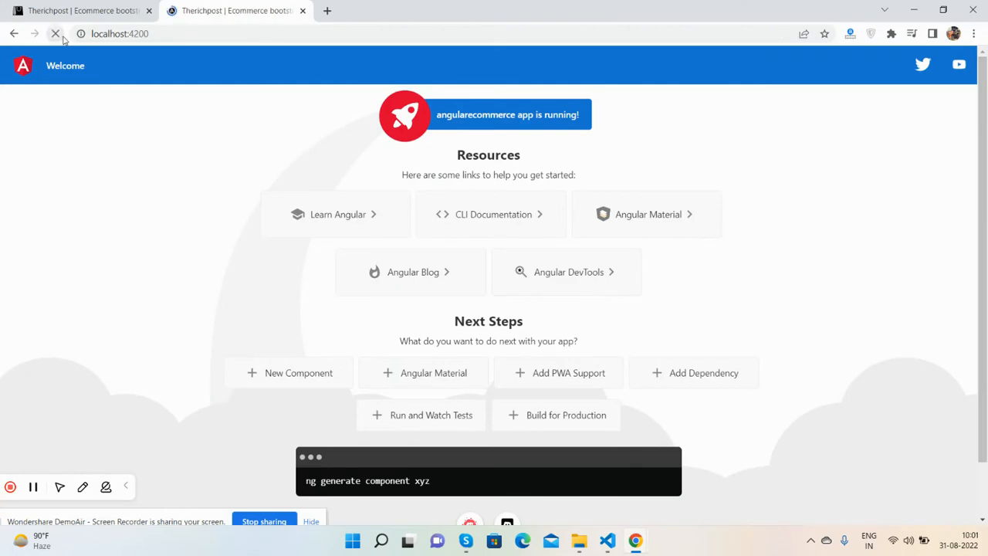
- Reload localhost:4200 and check the console, which reports missing source maps for two scripts
{"action": "left_click", "coordinate": [55, 34]}
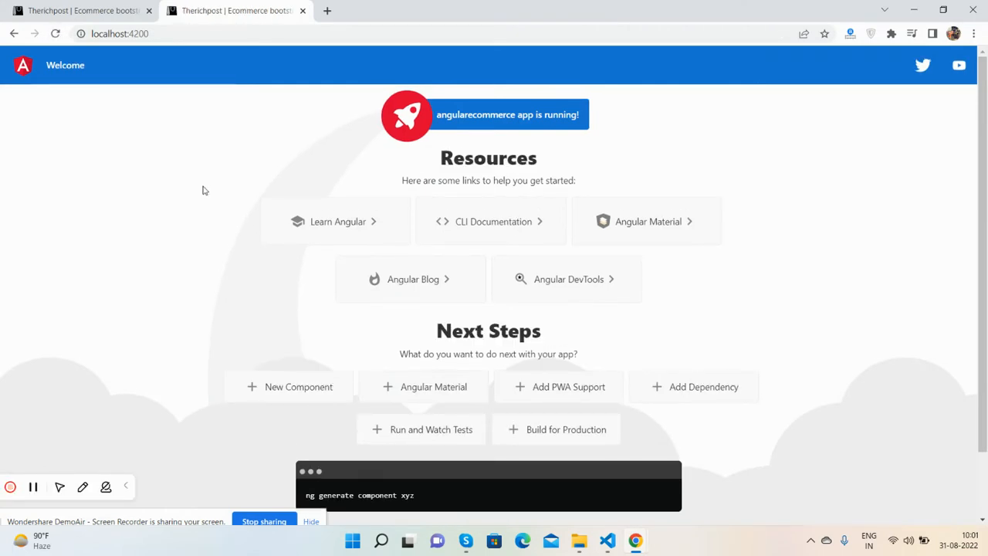
{"action": "mouse_move", "coordinate": [115, 147]}
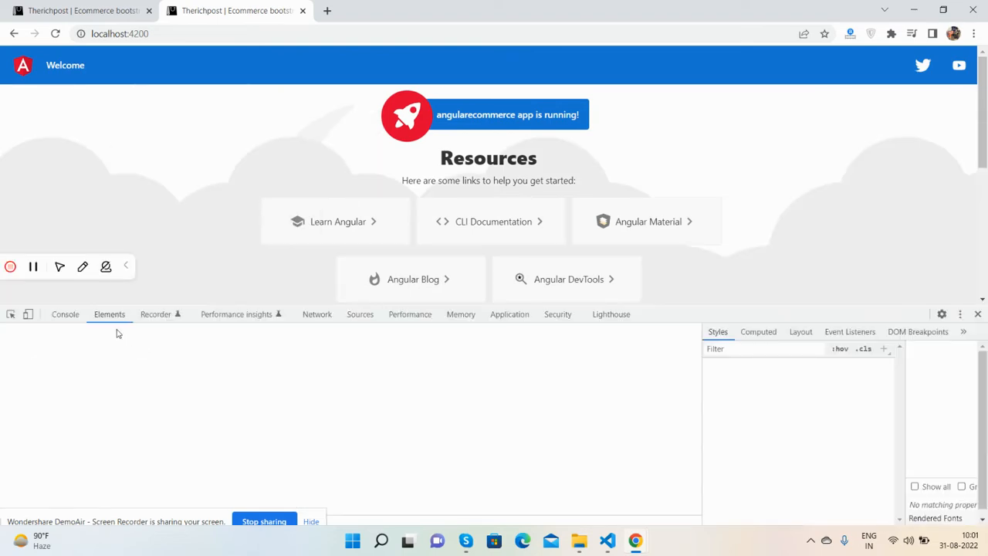
{"action": "left_click", "coordinate": [65, 314]}
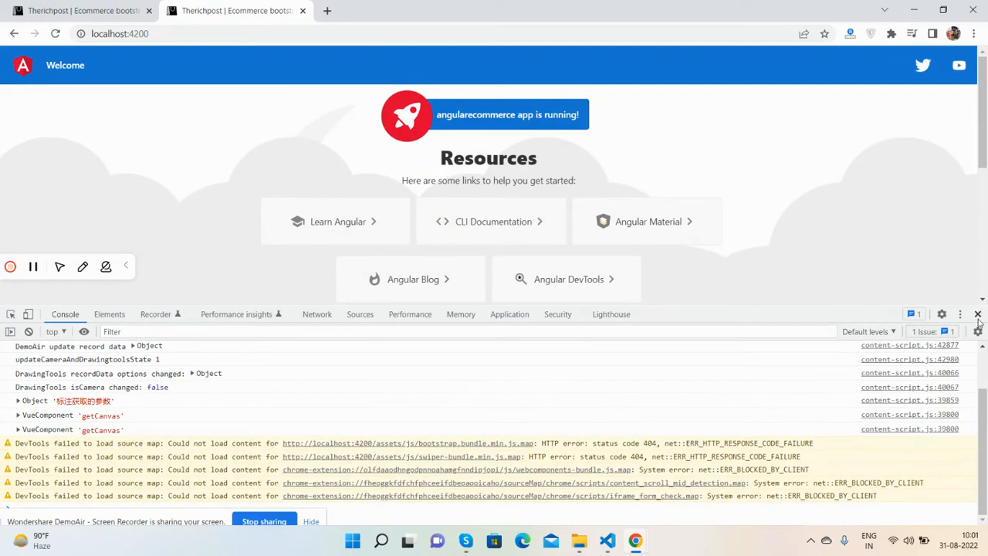
{"action": "left_click", "coordinate": [605, 539]}
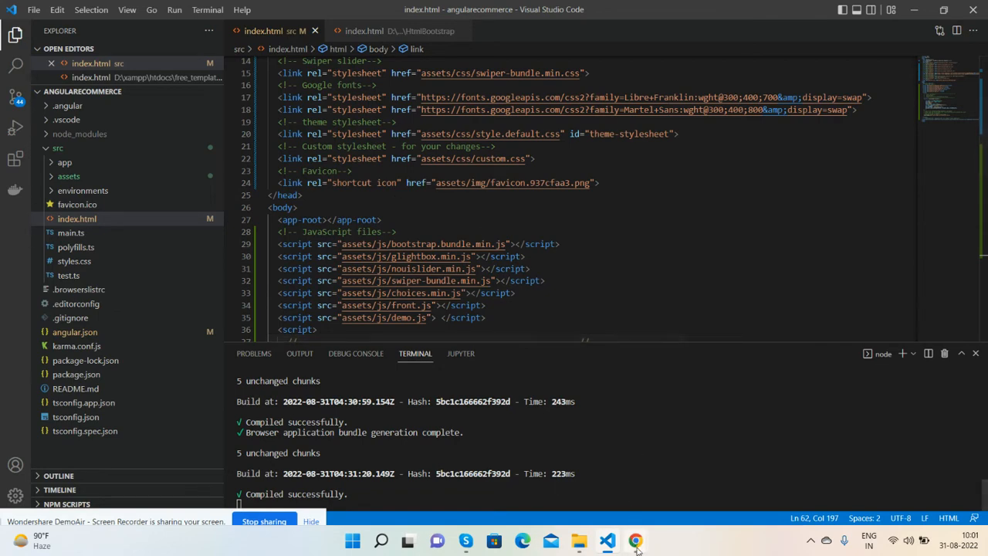
- Scroll the Therichpost template page down to its black footer, then return to VS Code
{"action": "left_click", "coordinate": [634, 540]}
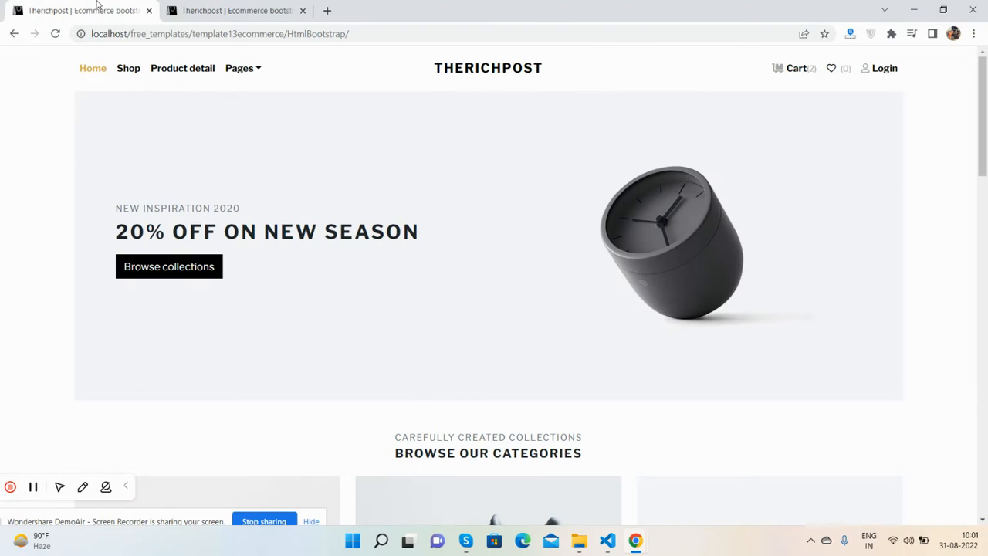
{"action": "mouse_move", "coordinate": [346, 83]}
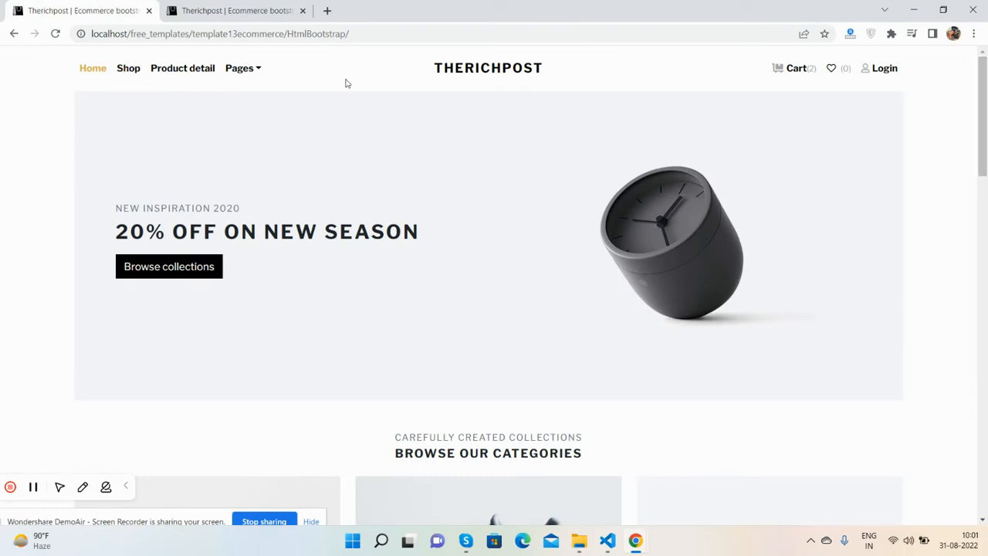
{"action": "scroll", "scroll_direction": "down", "scroll_amount": 3}
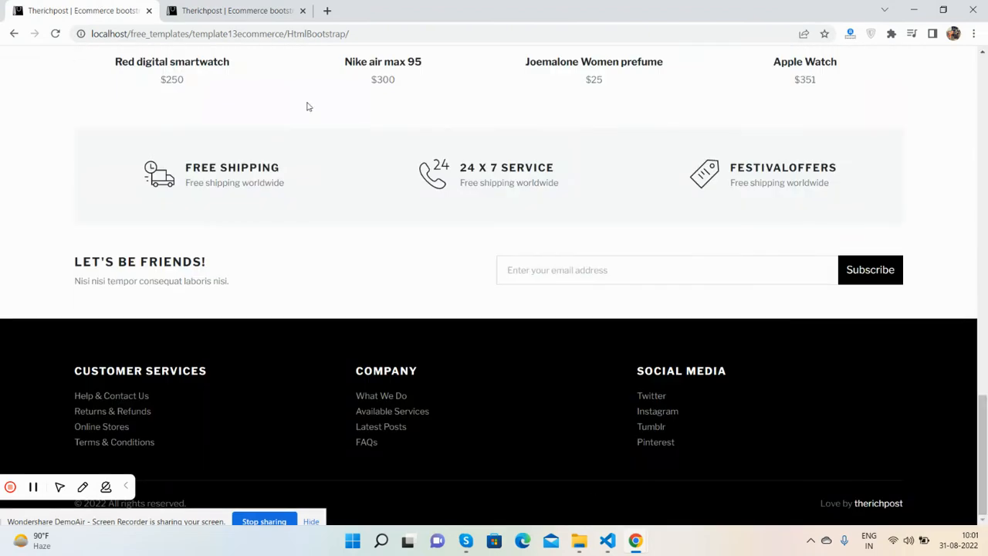
{"action": "left_click", "coordinate": [232, 11]}
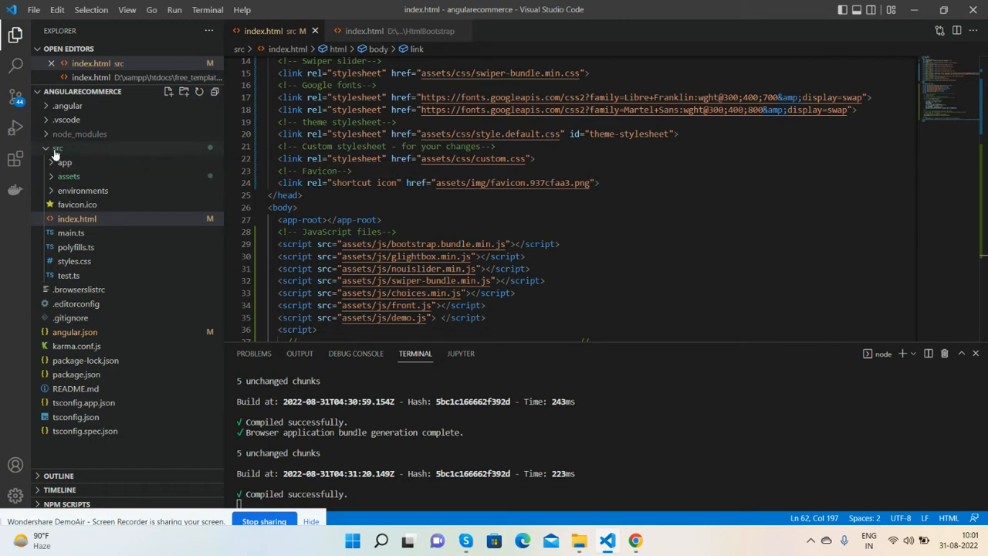
- Create a 'layouts' folder inside src/app in the VS Code Explorer
{"action": "left_click", "coordinate": [64, 162]}
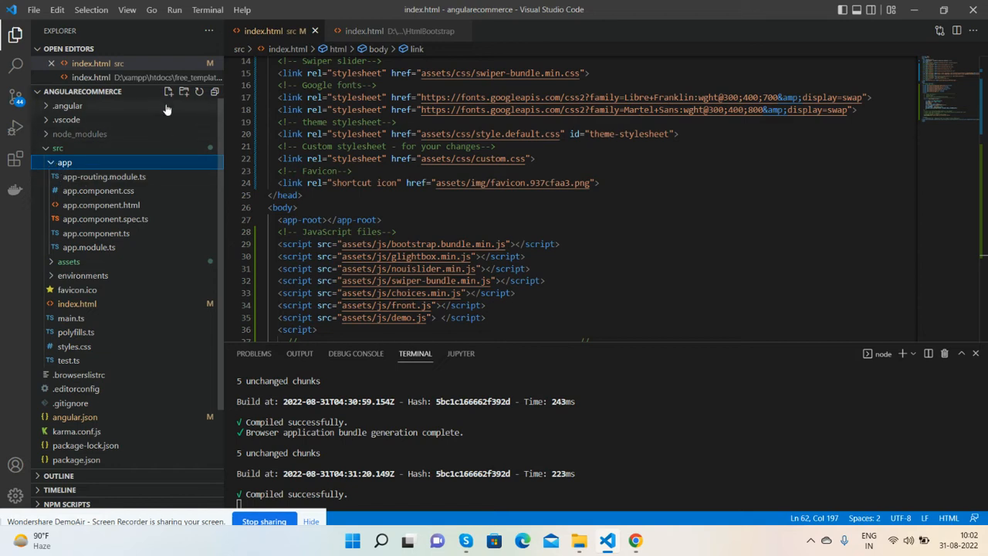
{"action": "mouse_move", "coordinate": [183, 92]}
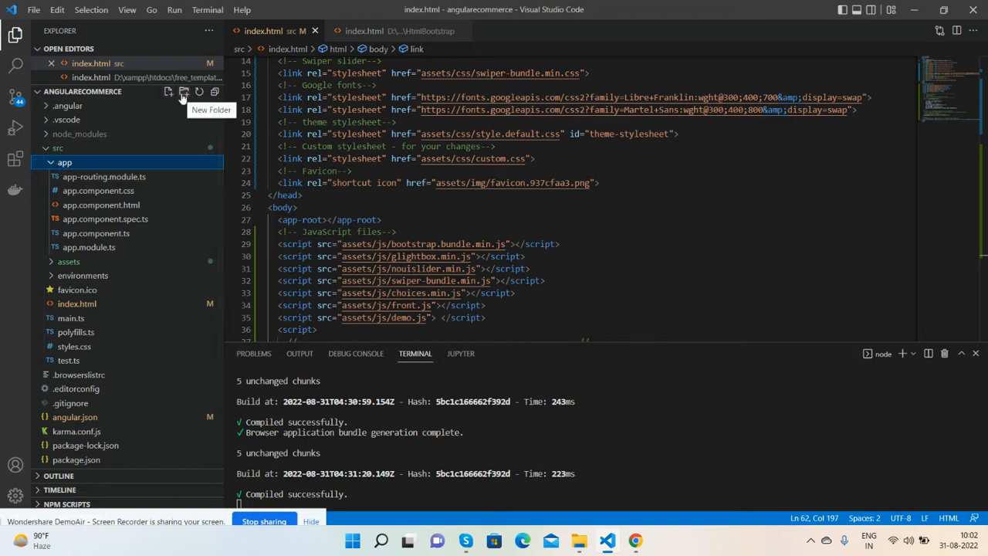
{"action": "left_click", "coordinate": [183, 92]}
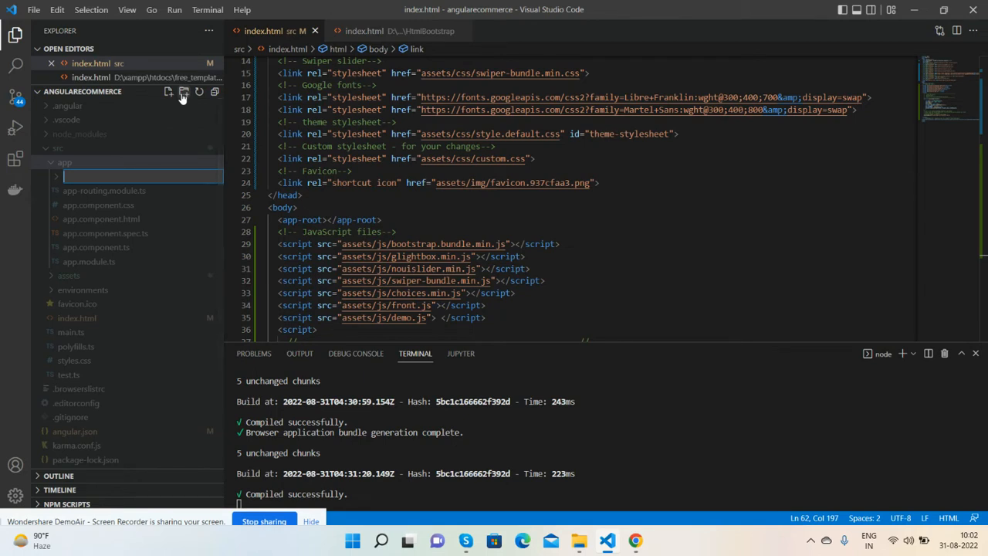
{"action": "type", "text": "layouts"}
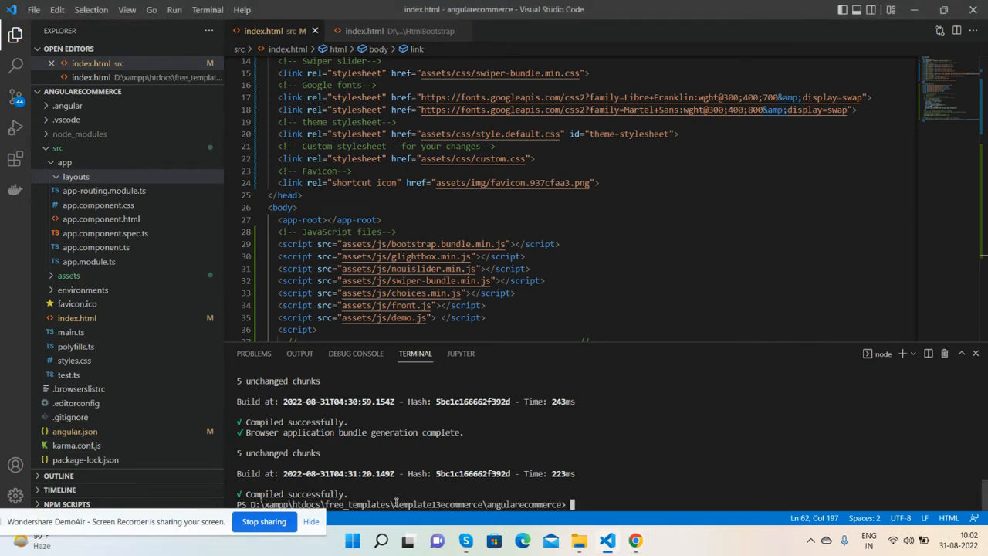
- Attempt generating the header component, then cancel the misspelled 'layp' command
{"action": "type", "text": "ng g c"}
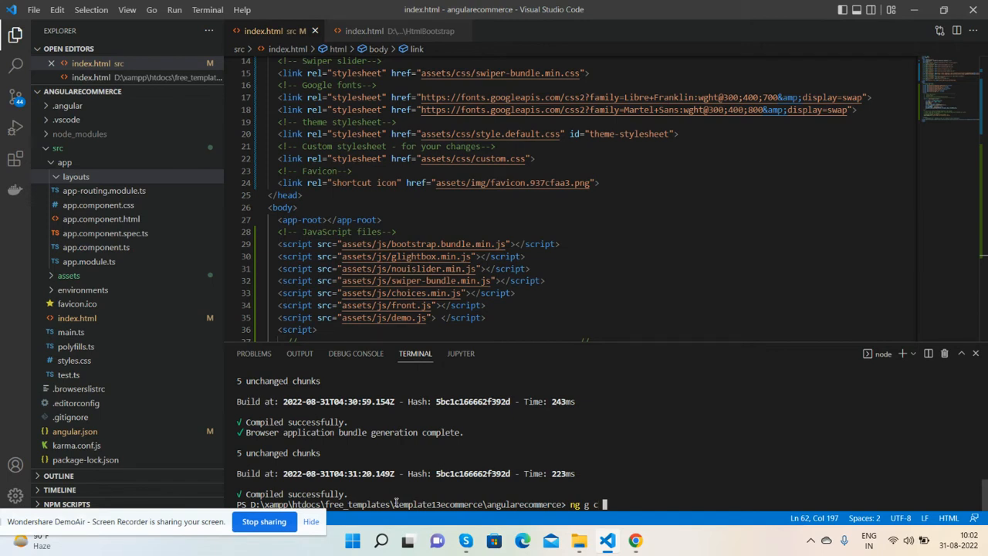
{"action": "type", "text": "layputs/"}
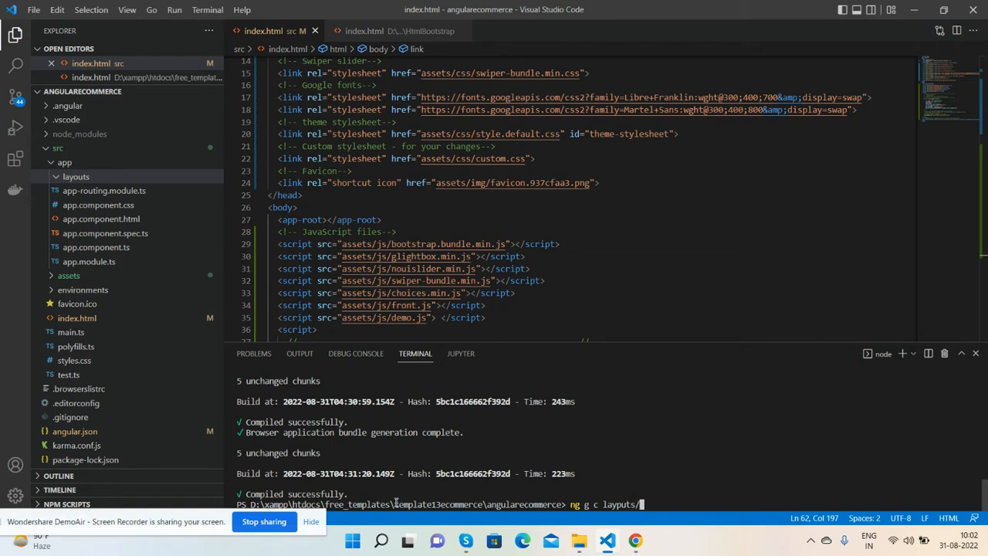
{"action": "type", "text": "header"}
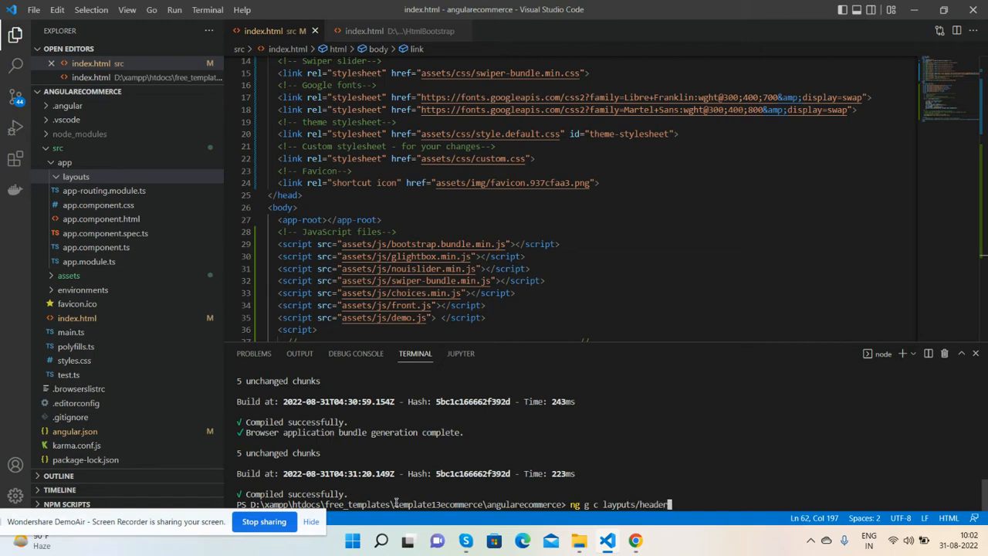
{"action": "key", "text": "Enter"}
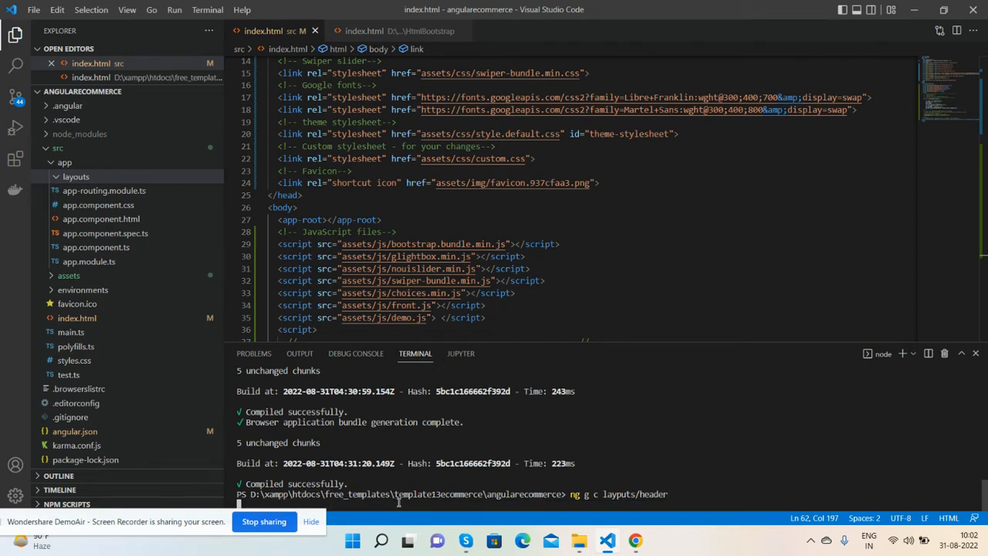
{"action": "key", "text": "Enter"}
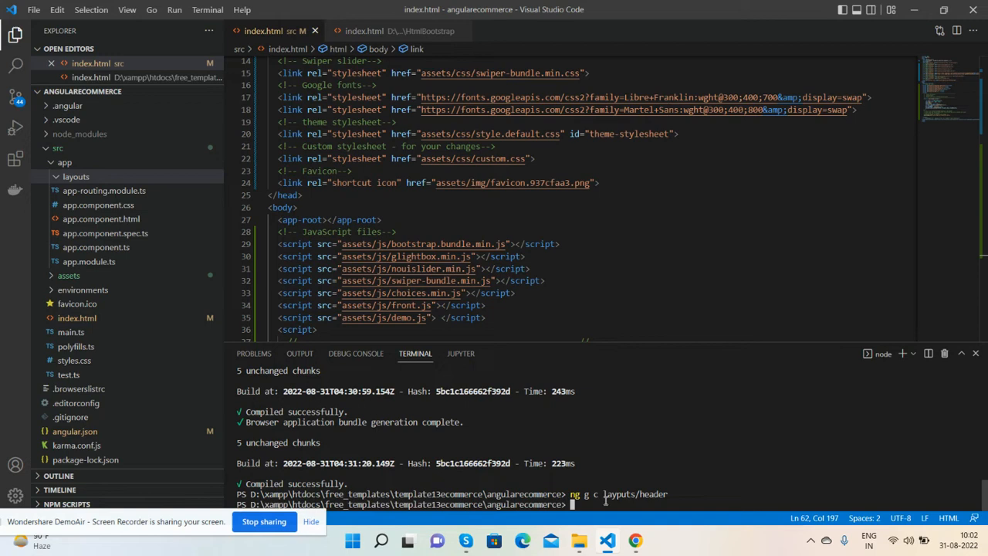
{"action": "mouse_move", "coordinate": [611, 504]}
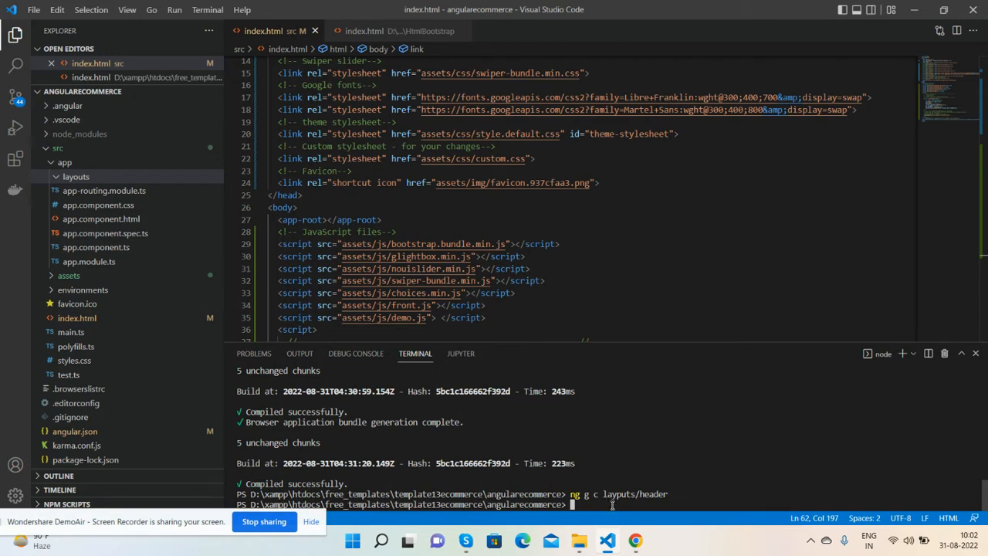
- Generate header and footer components with 'ng g c layouts/header' and 'ng g c layouts/footer'
{"action": "type", "text": "ng g c layouts/header"}
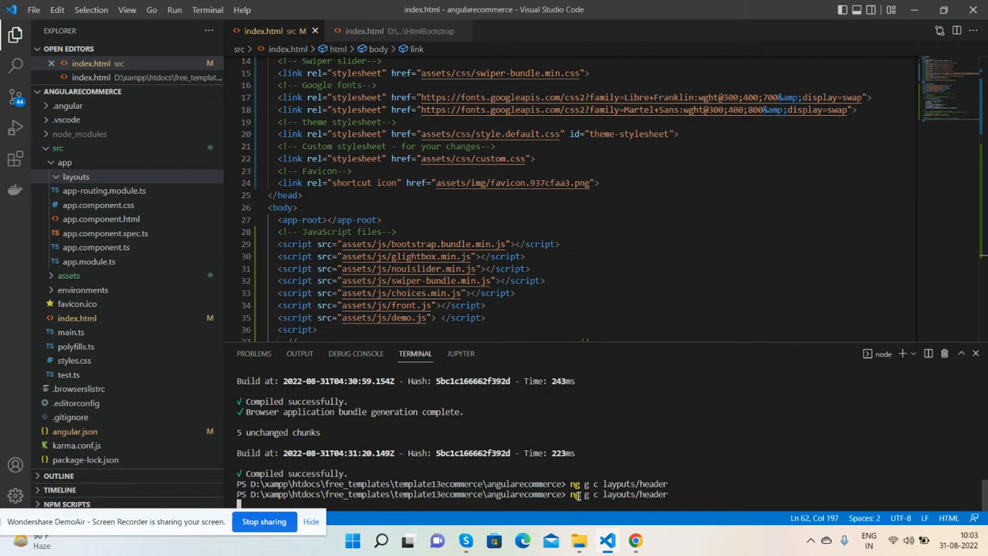
{"action": "key", "text": "Enter"}
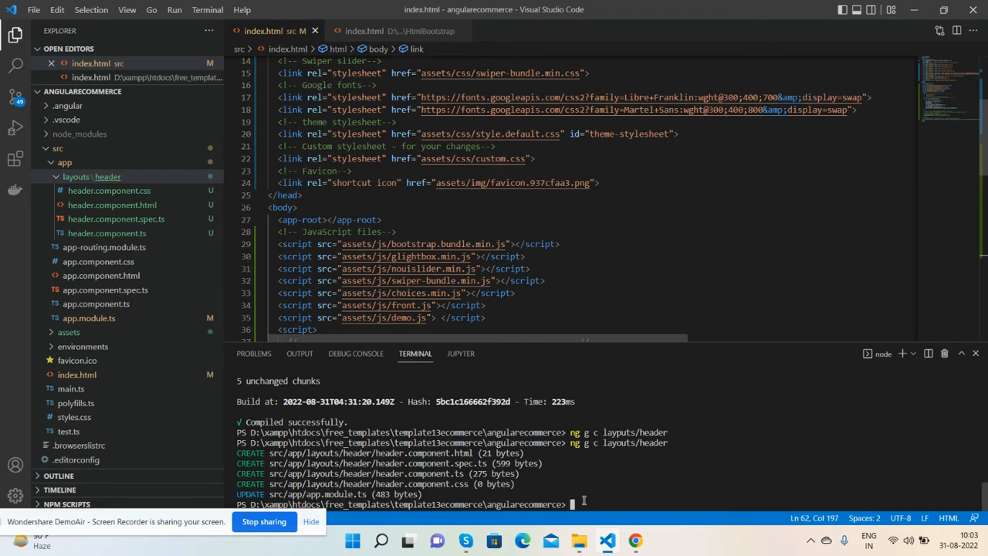
{"action": "type", "text": "ng g c layouts/h"}
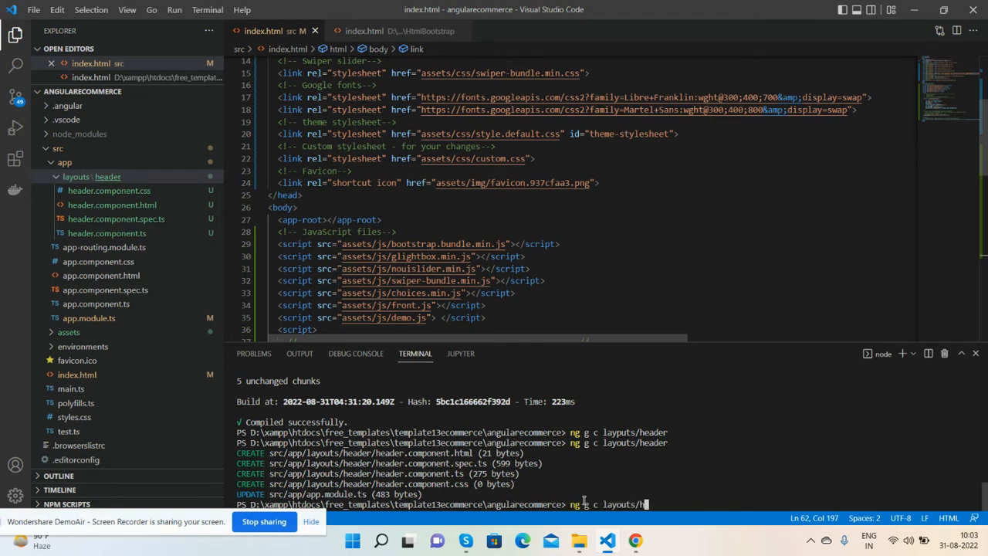
{"action": "type", "text": "ooter"}
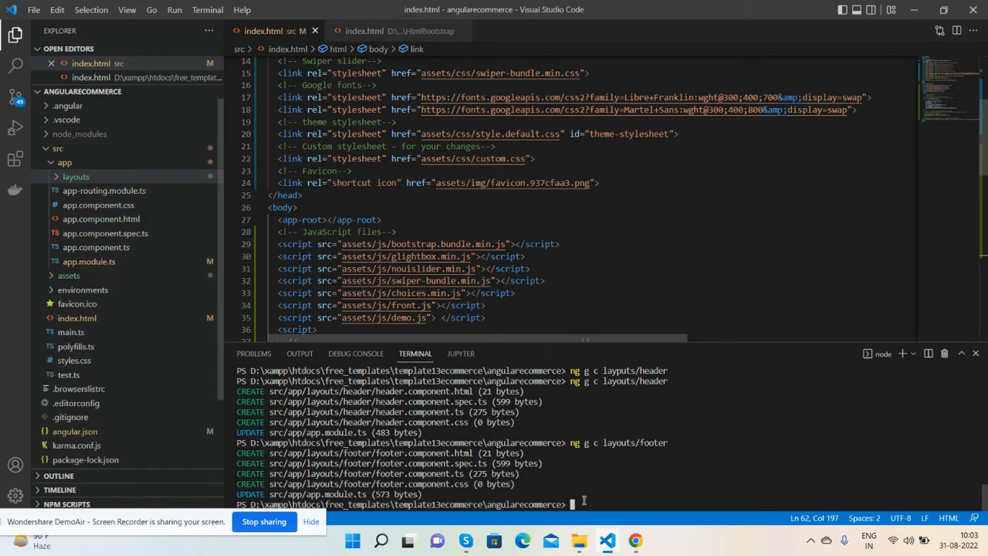
- Expand the layouts and header folders, then run ng serve to serve the app on localhost:4200
{"action": "left_click", "coordinate": [76, 176]}
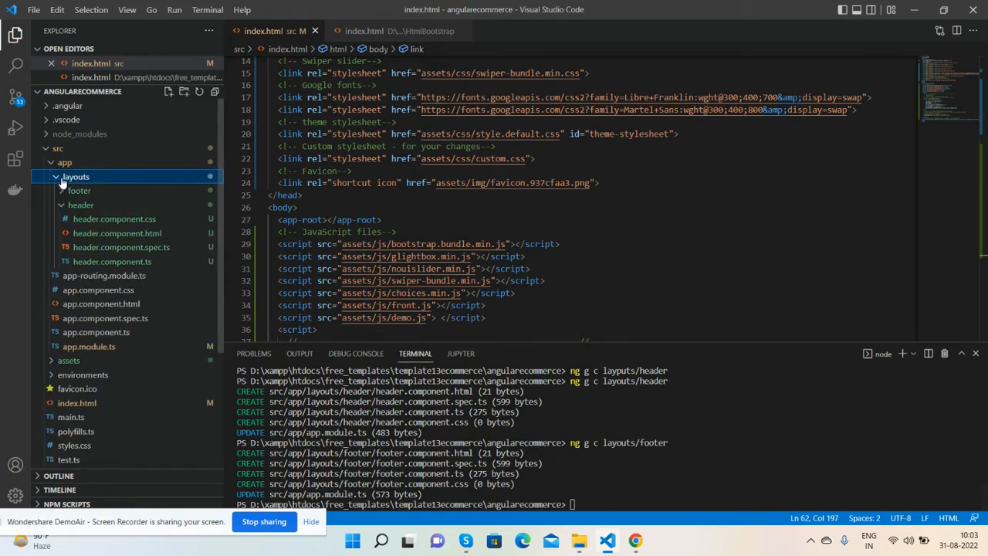
{"action": "left_click", "coordinate": [80, 205]}
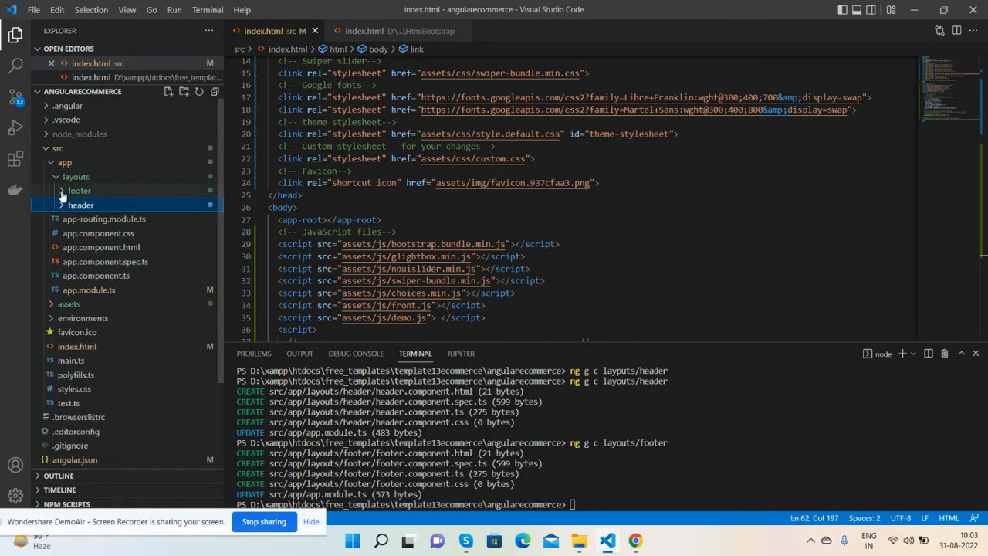
{"action": "left_click", "coordinate": [80, 204]}
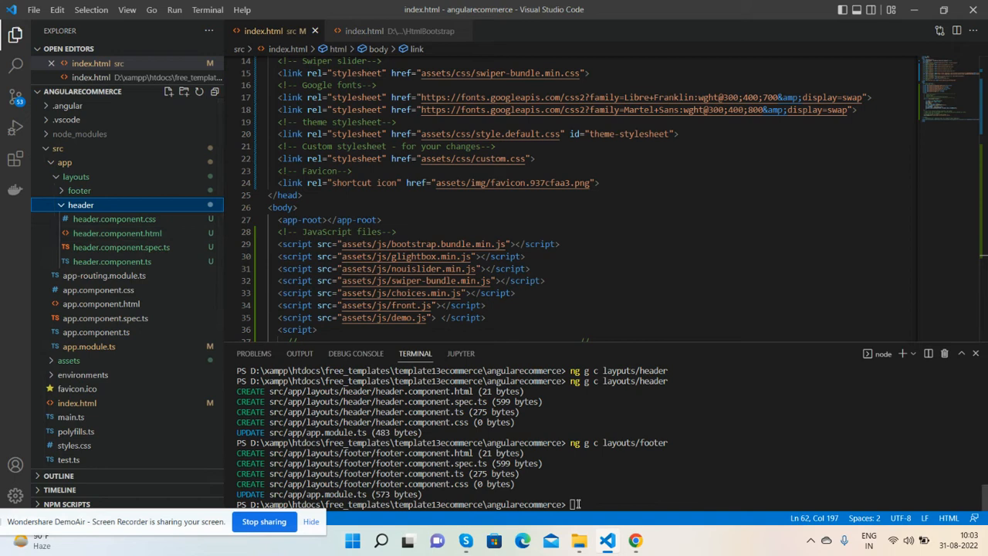
{"action": "type", "text": "ng serve"}
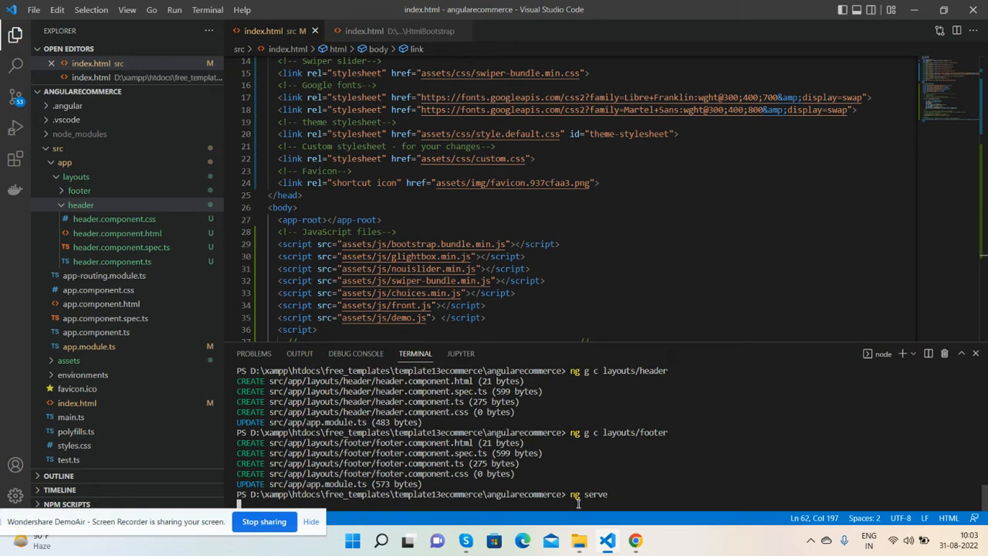
{"action": "key", "text": "Enter"}
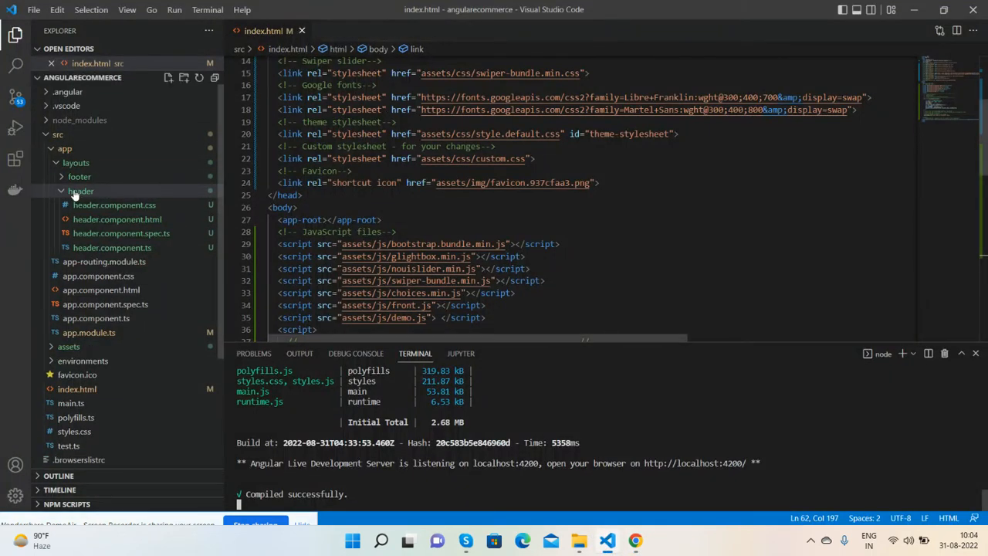
{"action": "left_click", "coordinate": [80, 191]}
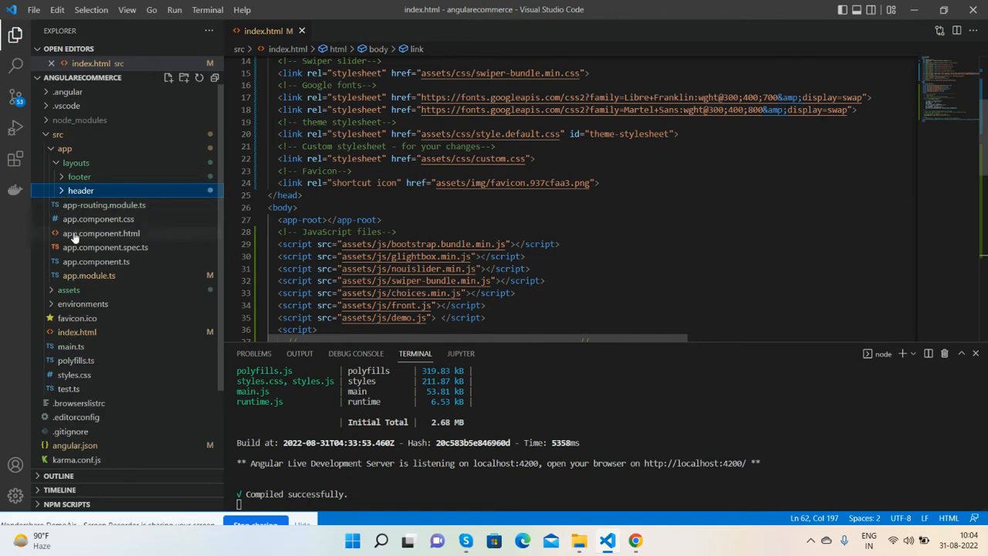
- Clear the placeholder markup from app.component.html and expand the header component folder
{"action": "left_click", "coordinate": [100, 233]}
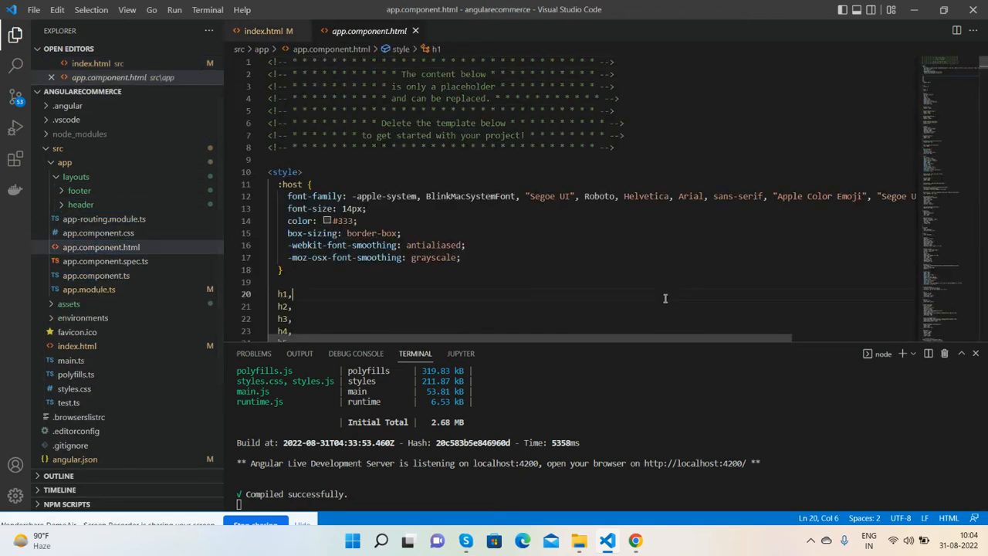
{"action": "key", "text": "Ctrl+a"}
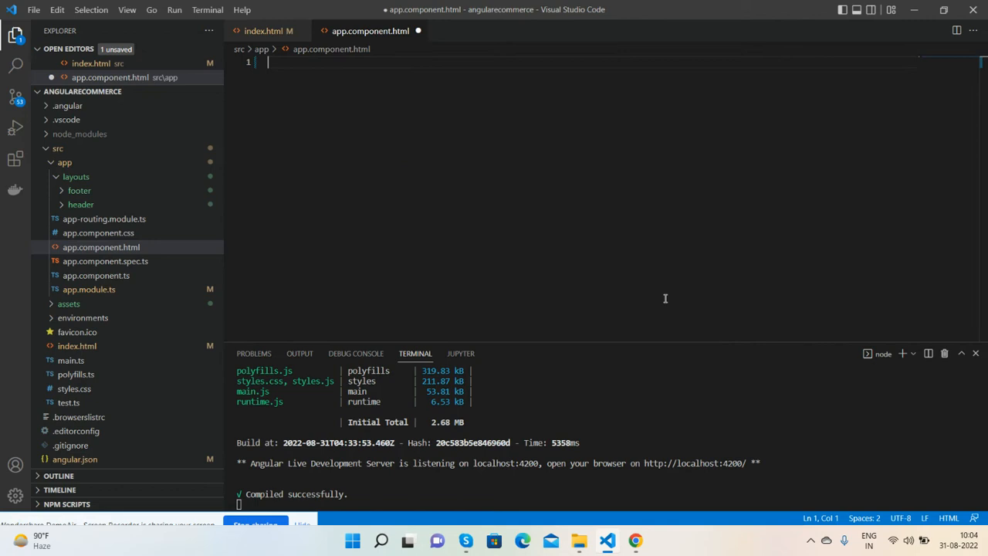
{"action": "type", "text": "<"}
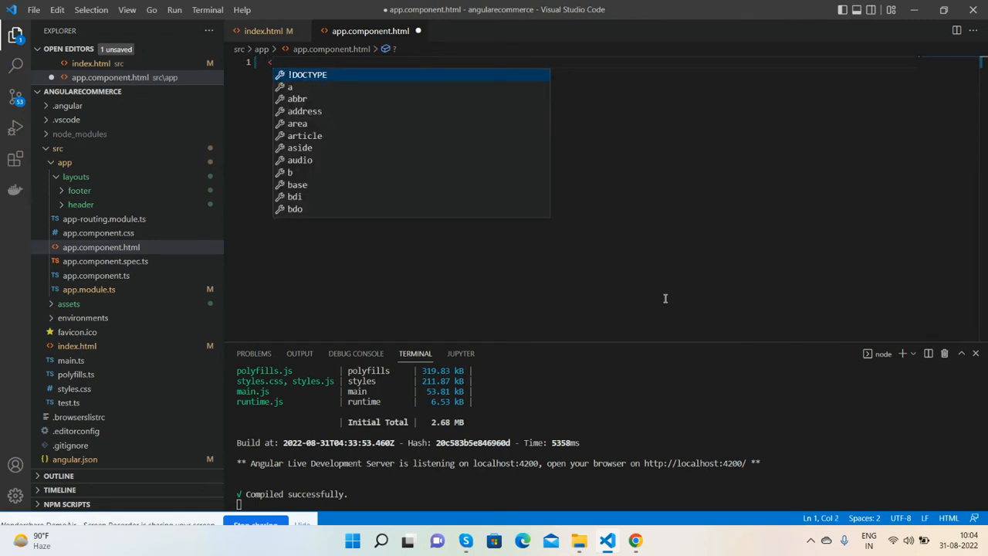
{"action": "mouse_move", "coordinate": [81, 204]}
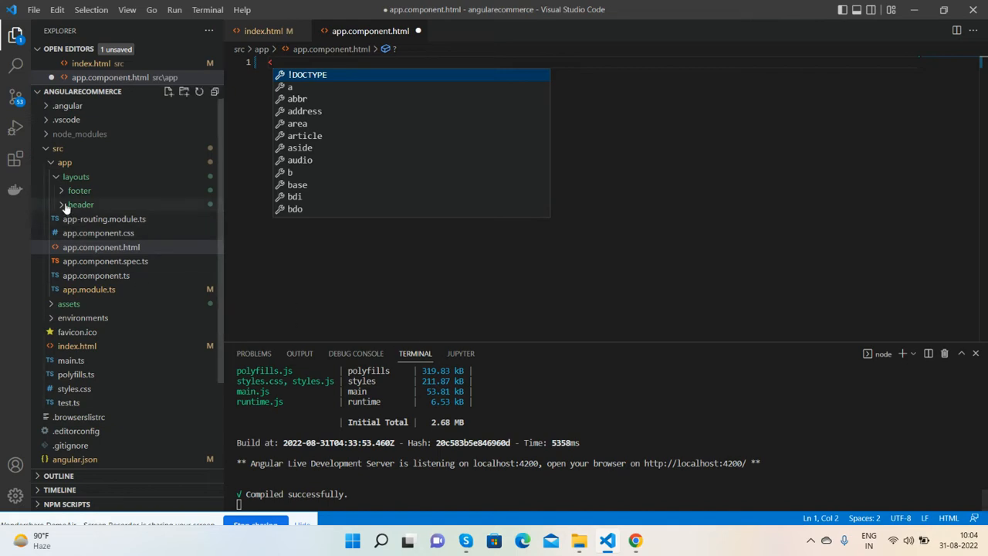
{"action": "left_click", "coordinate": [79, 204]}
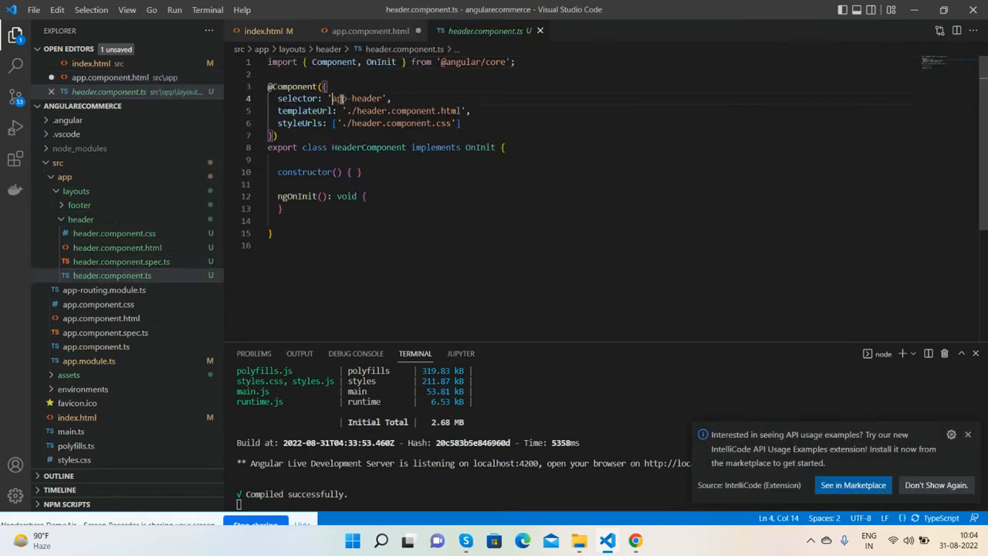
- Add <app-header></app-header> and <app-footer></app-footer> to app.component.html, then view the page in Chrome
{"action": "double_click", "coordinate": [355, 98]}
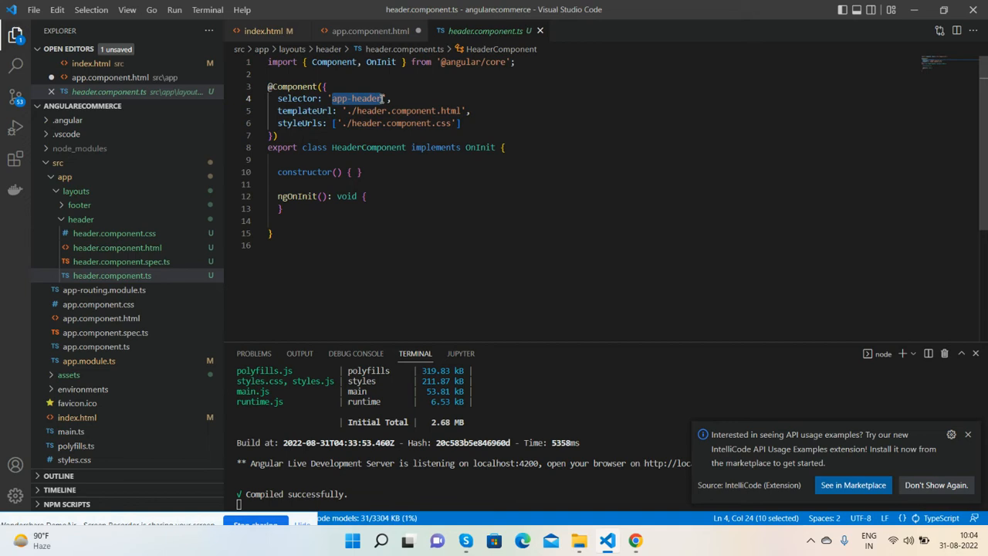
{"action": "left_click", "coordinate": [363, 31]}
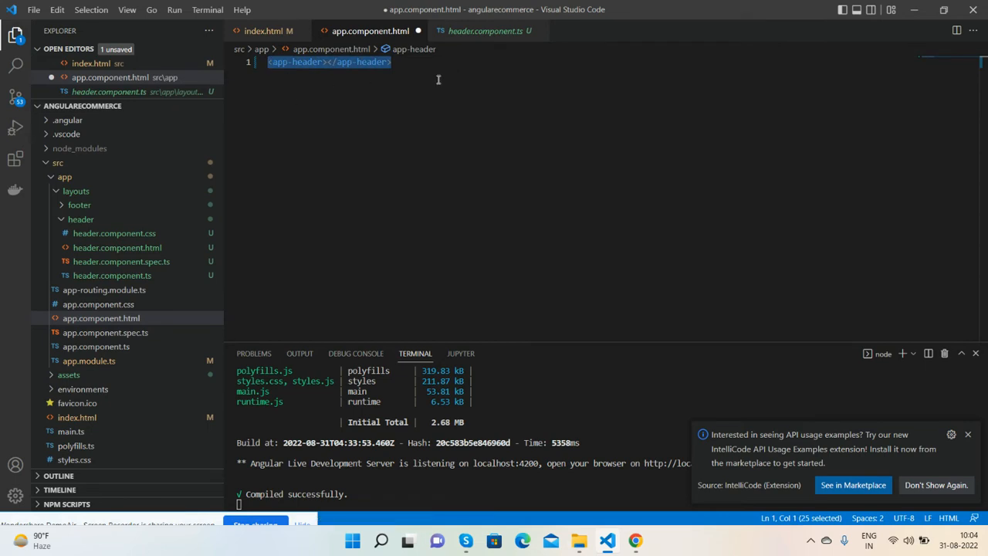
{"action": "left_click", "coordinate": [80, 204]}
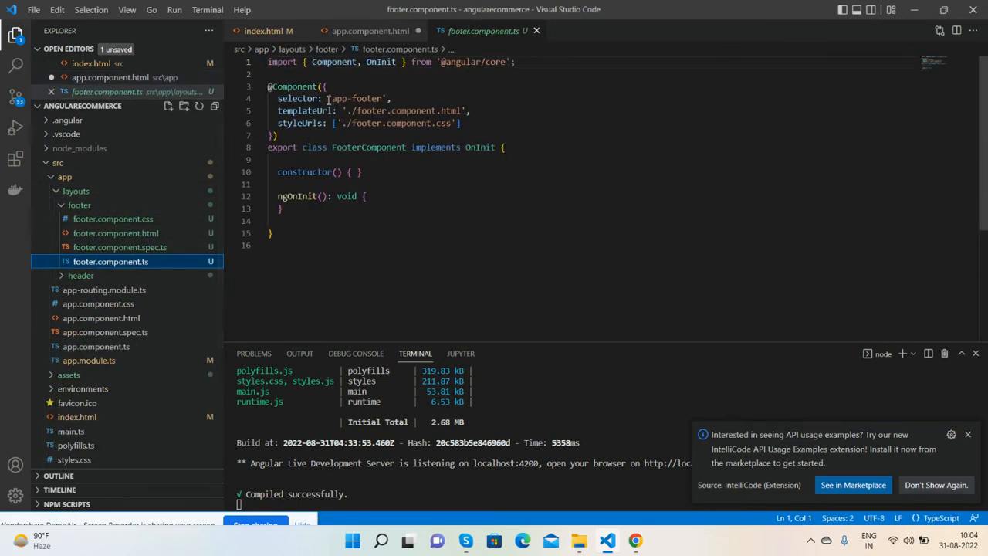
{"action": "double_click", "coordinate": [356, 98]}
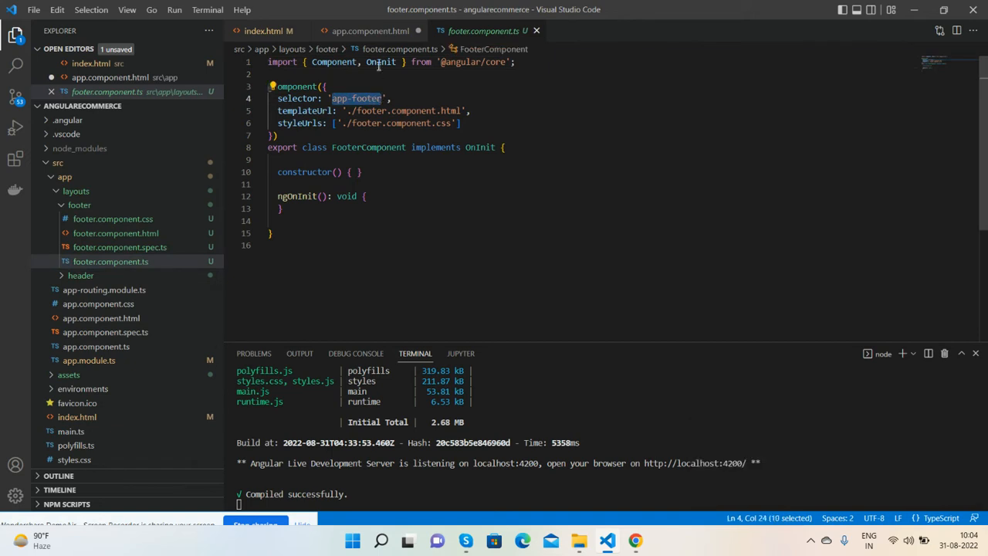
{"action": "left_click", "coordinate": [369, 31]}
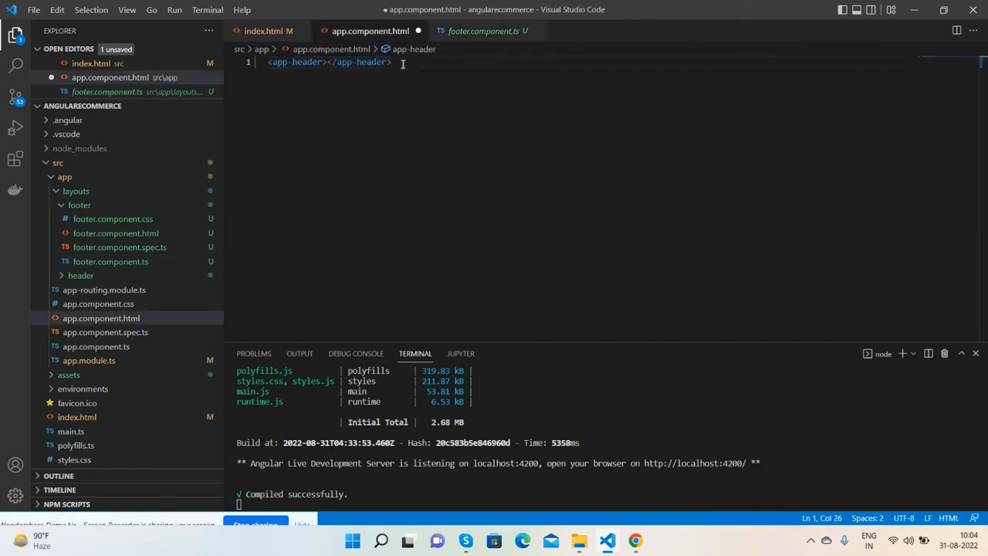
{"action": "type", "text": "<app-footer></app-footer>"}
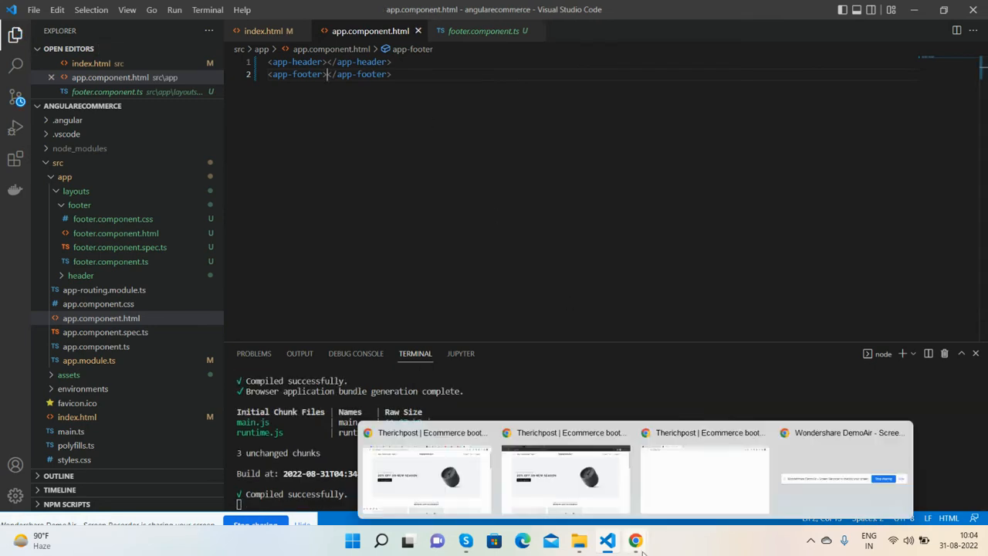
{"action": "left_click", "coordinate": [566, 479]}
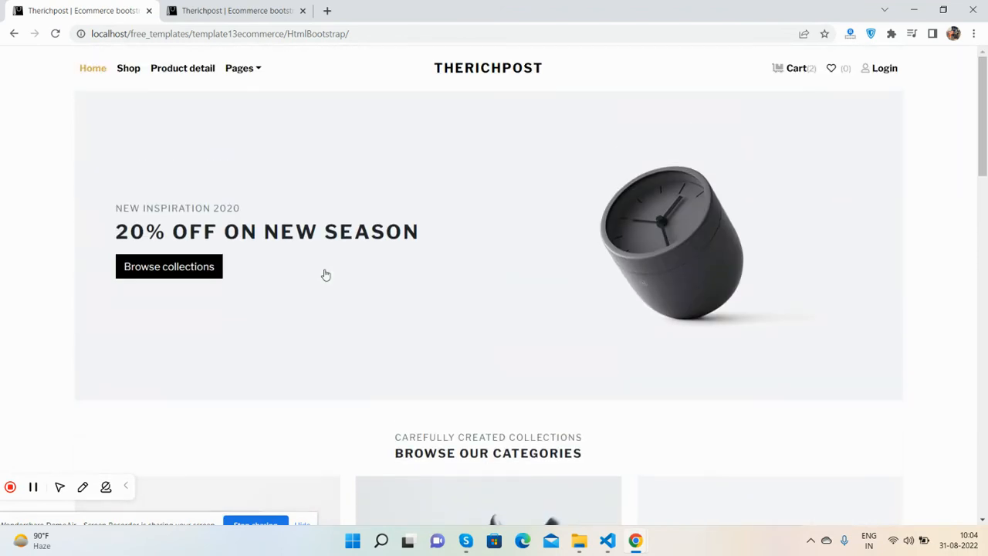
{"action": "mouse_move", "coordinate": [771, 89]}
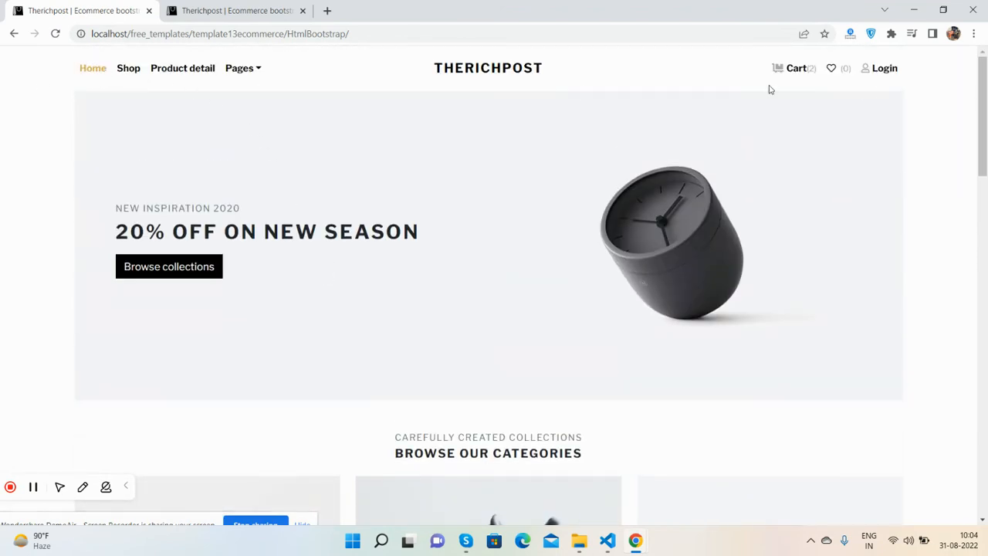
{"action": "mouse_move", "coordinate": [623, 540]}
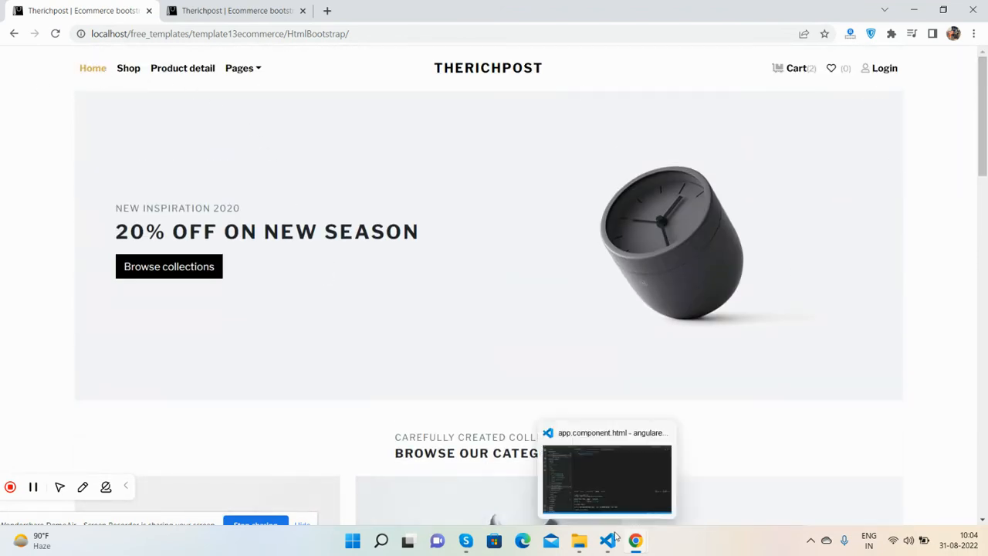
- Open the HtmlBootstrap folder's index file in Visual Studio Code using Open with
{"action": "left_click", "coordinate": [580, 540]}
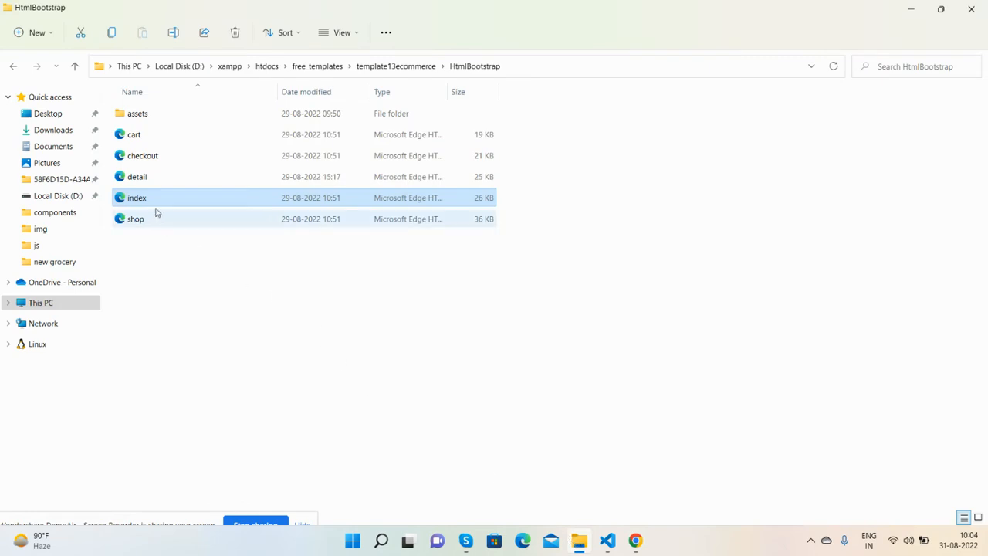
{"action": "right_click", "coordinate": [136, 197]}
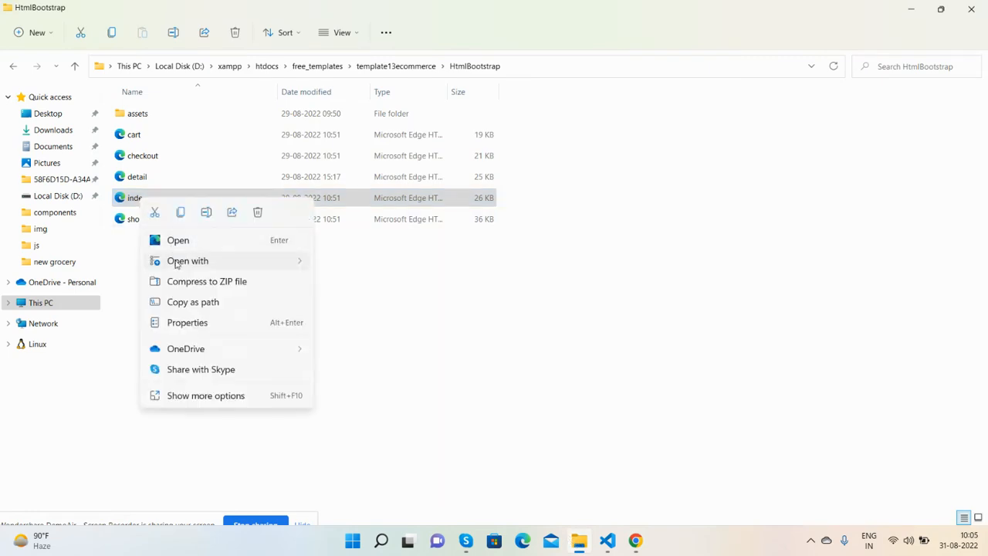
{"action": "left_click", "coordinate": [335, 351]}
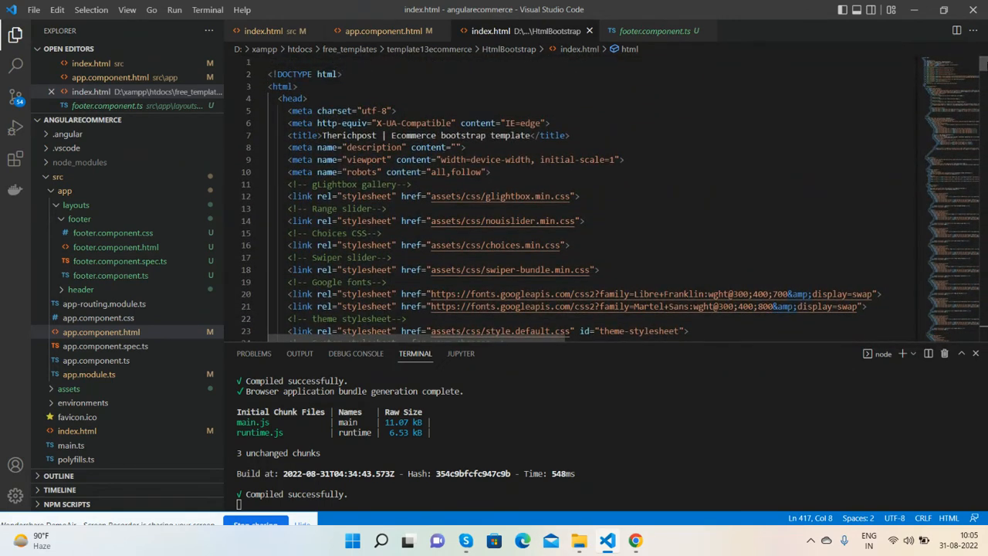
{"action": "mouse_move", "coordinate": [627, 437]}
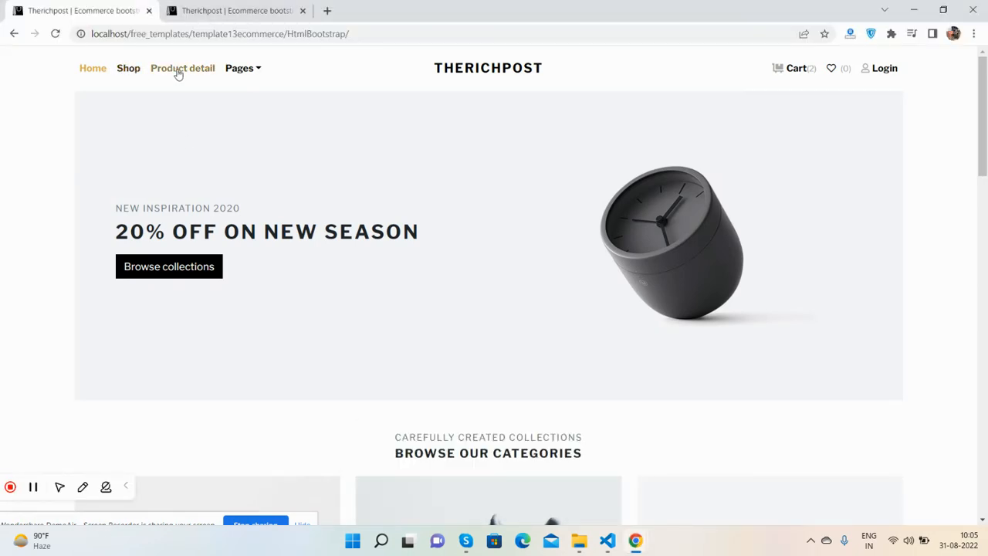
{"action": "mouse_move", "coordinate": [247, 79]}
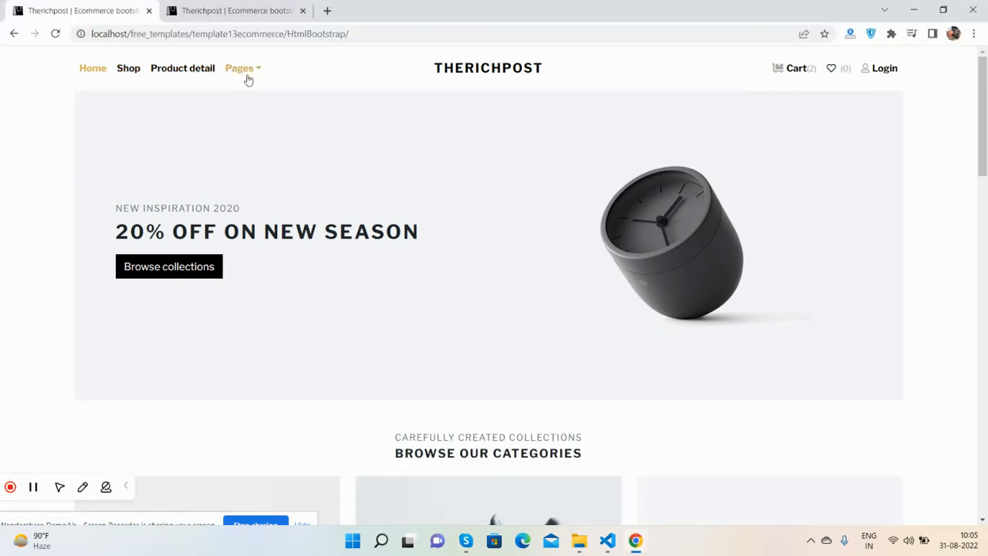
- Bring up the localhost:4200 tab showing only 'header works!' and 'footer works!'
{"action": "left_click", "coordinate": [235, 12]}
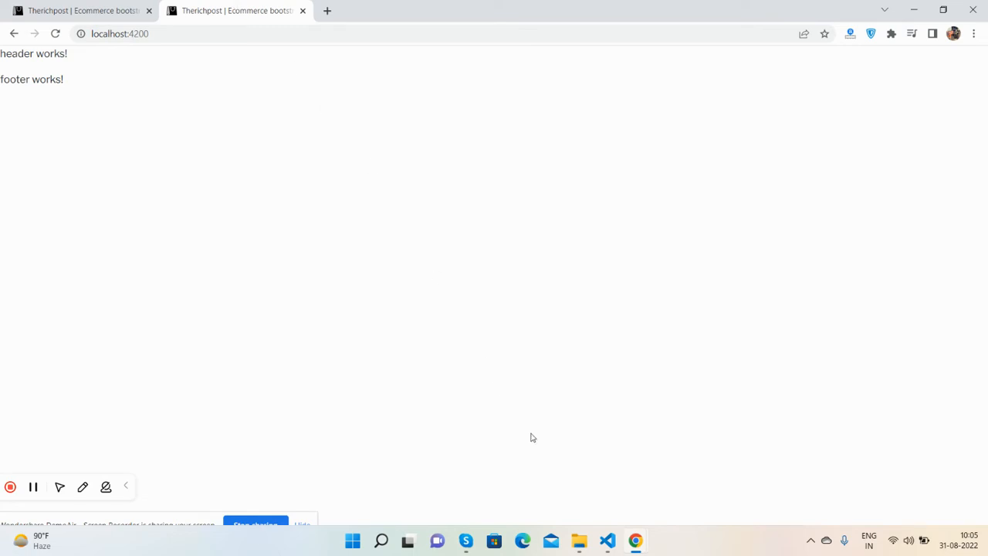
- Scroll the template index.html body to the page-holder div, then return to app.component.html
{"action": "left_click", "coordinate": [607, 540]}
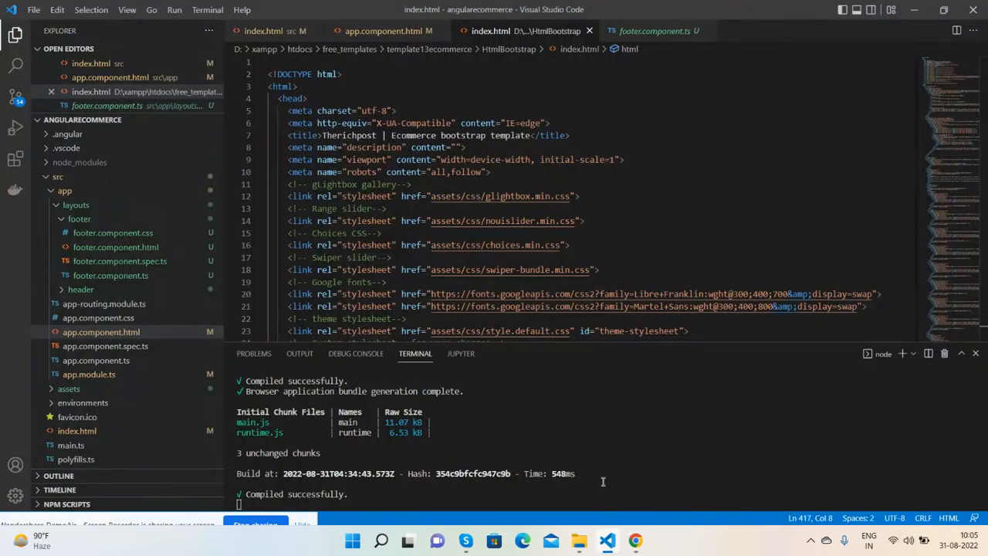
{"action": "scroll", "scroll_direction": "down", "scroll_amount": 3}
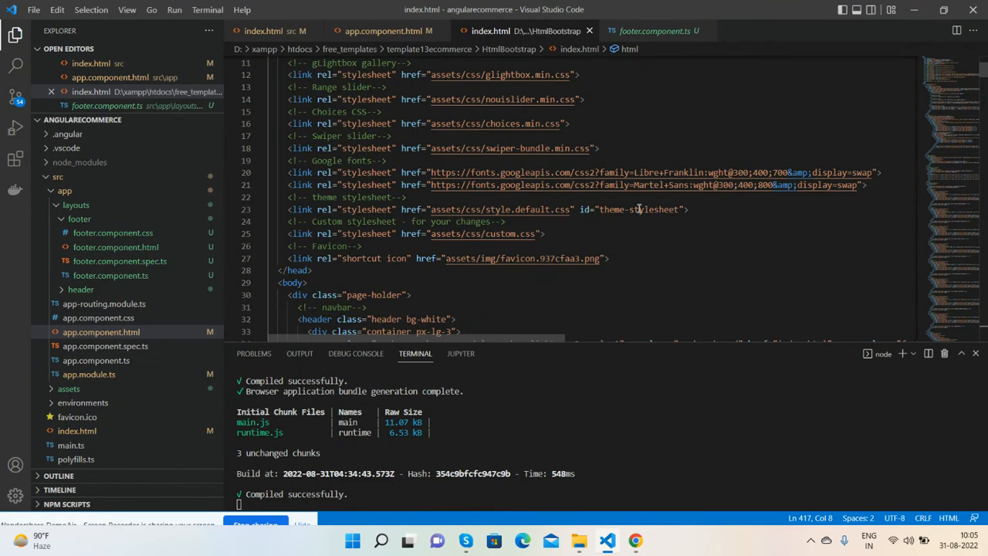
{"action": "scroll", "scroll_direction": "down", "scroll_amount": 3}
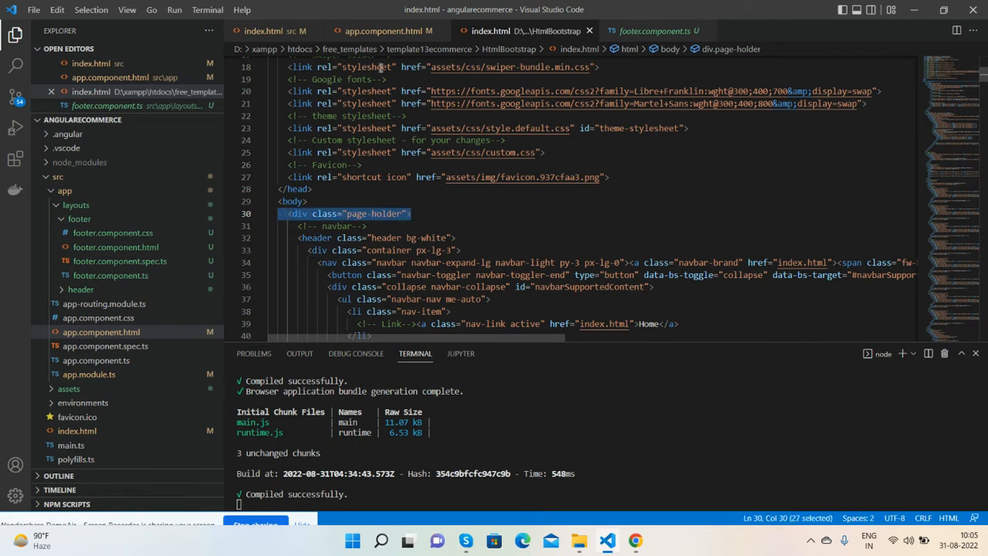
{"action": "left_click", "coordinate": [379, 31]}
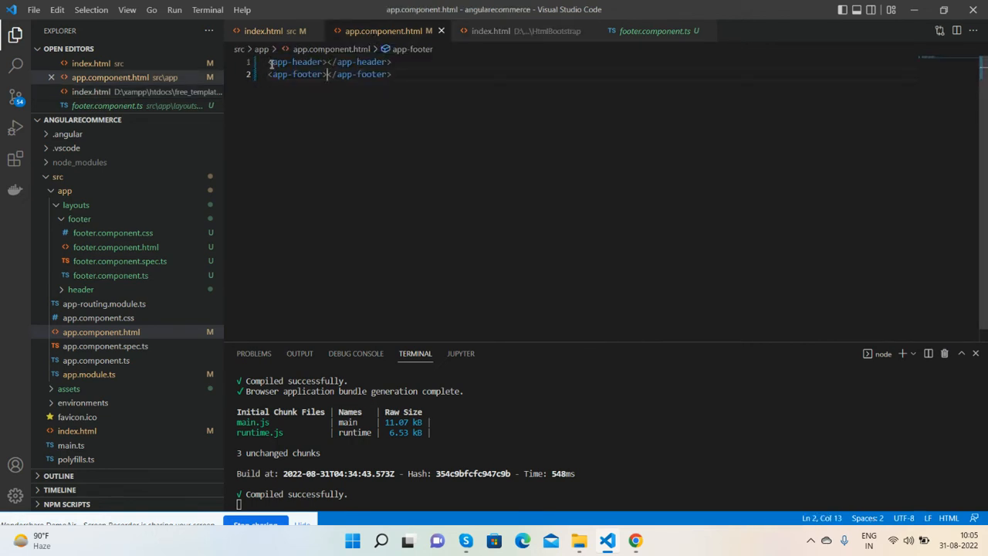
- Wrap the app-header and app-footer tags in a saved <div class="page-holder"> wrapper
{"action": "type", "text": "<div class=\"page-holder\">"}
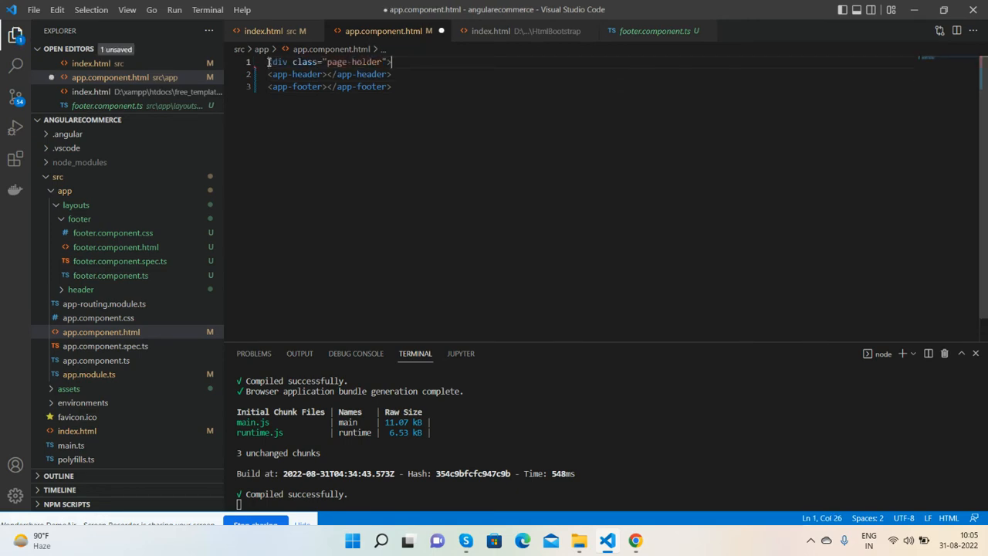
{"action": "type", "text": "</div>"}
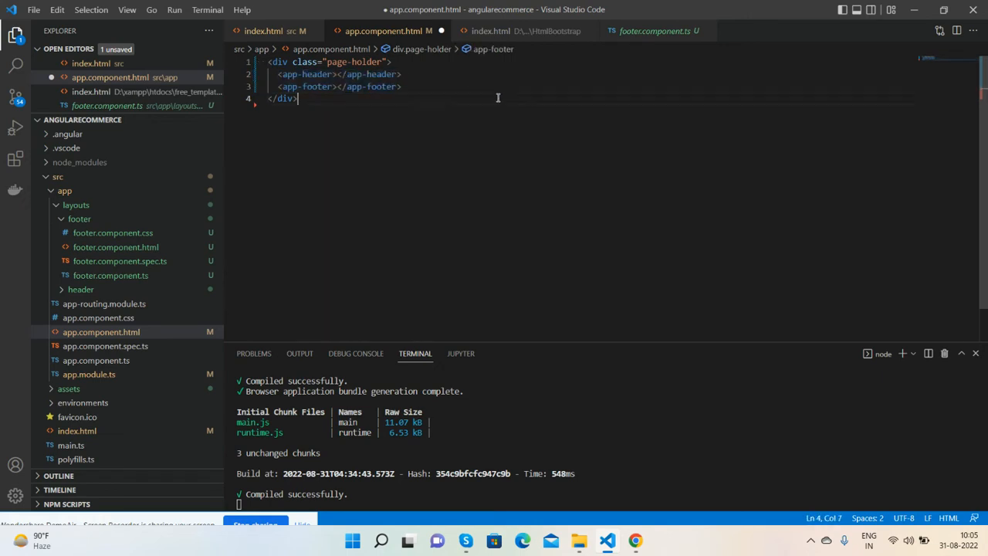
{"action": "left_click", "coordinate": [513, 31]}
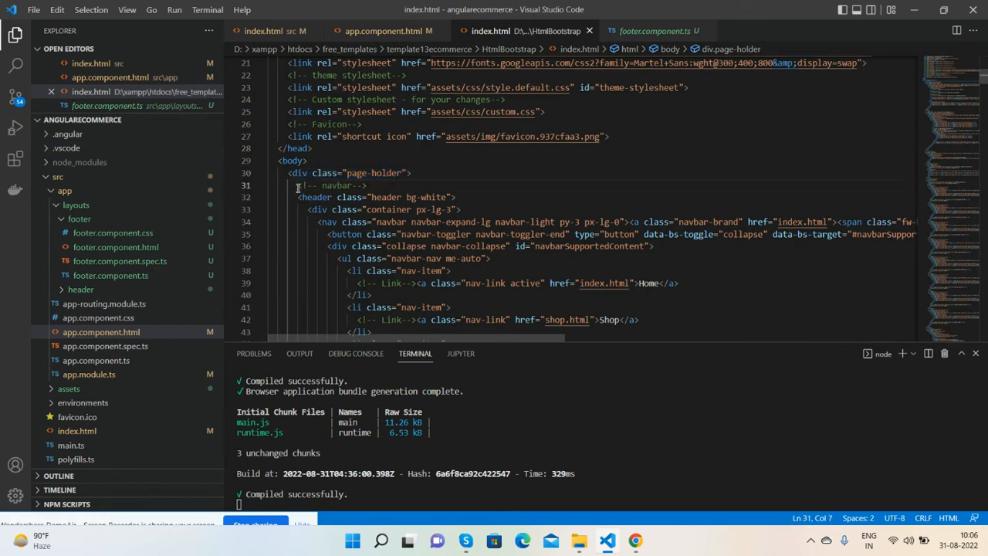
- Copy the template's header block into header.component.html
{"action": "scroll", "scroll_direction": "down", "scroll_amount": 3}
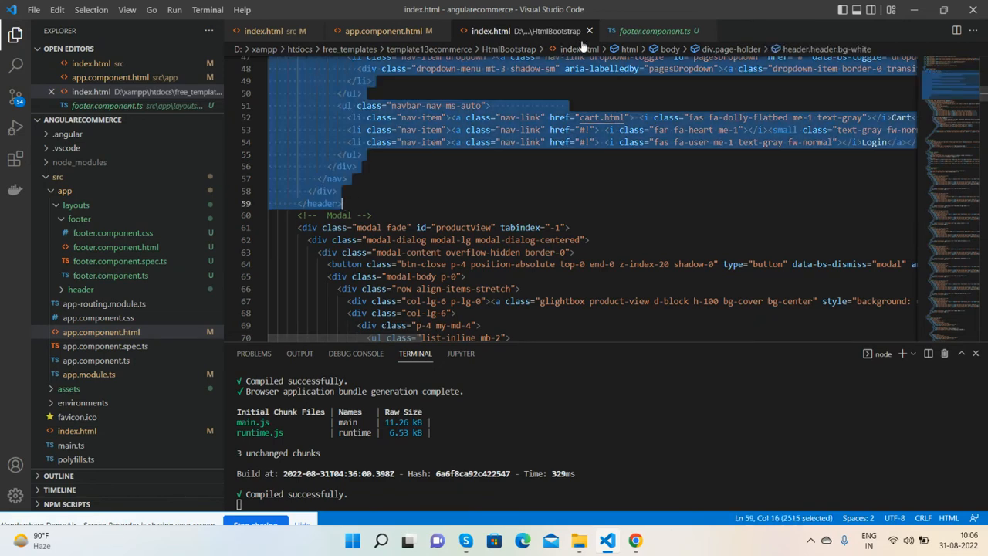
{"action": "left_click", "coordinate": [78, 218]}
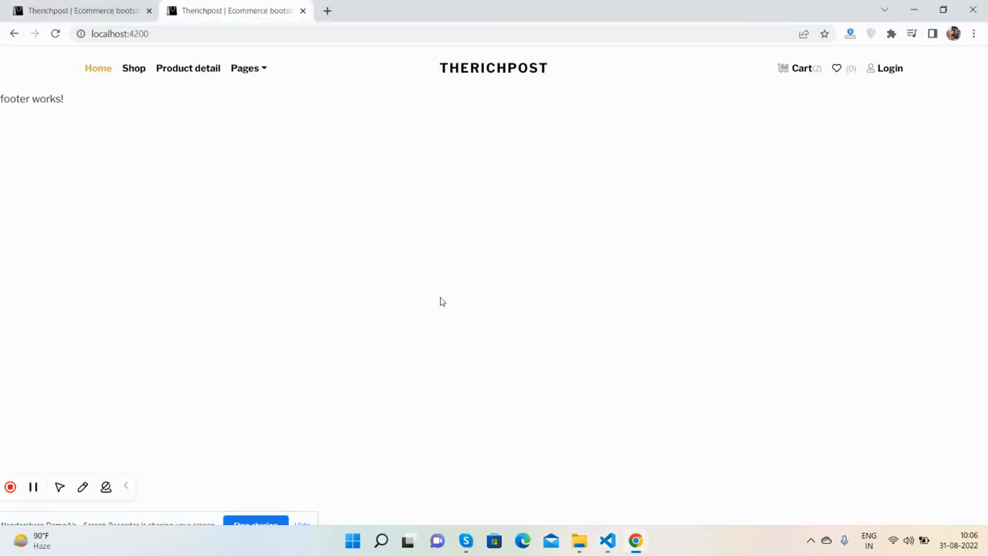
{"action": "mouse_move", "coordinate": [592, 551]}
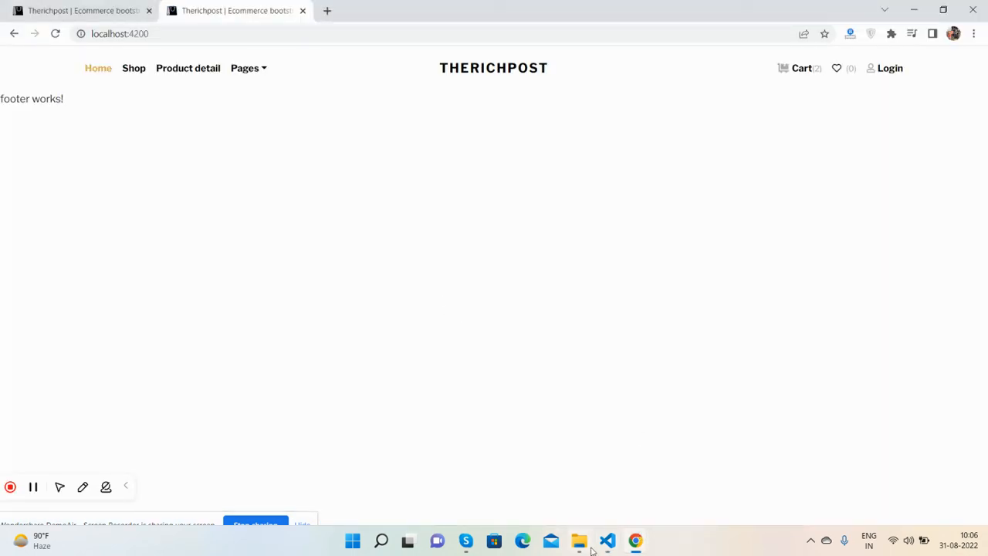
- Return to VS Code at the template index.html footer markup
{"action": "left_click", "coordinate": [606, 540]}
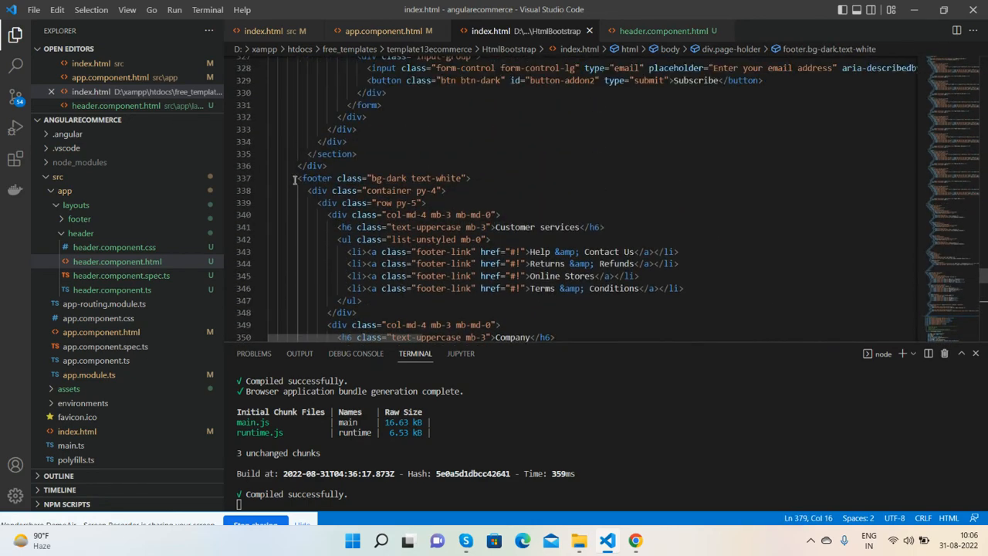
- Go to app.component.html and expand the layouts/footer component folder
{"action": "left_click", "coordinate": [378, 30]}
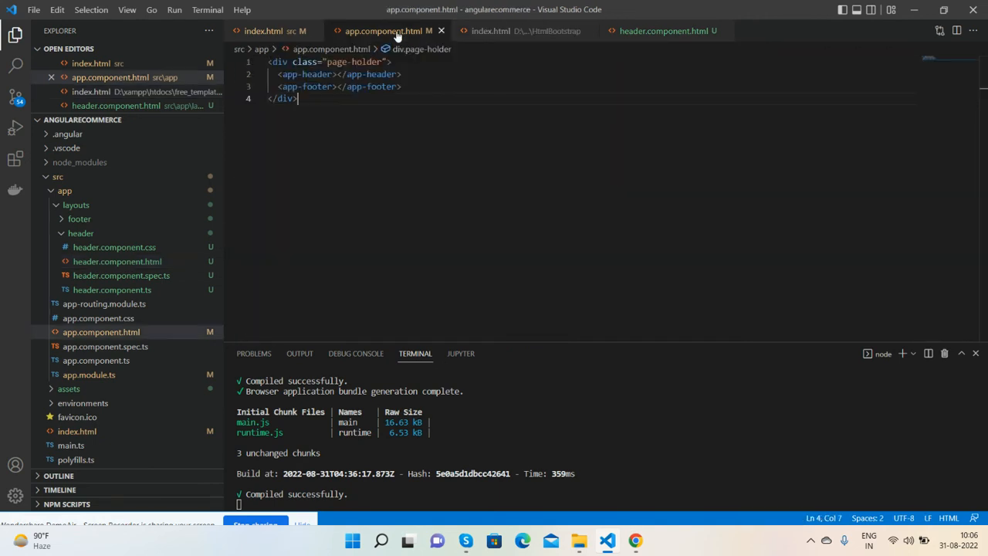
{"action": "left_click", "coordinate": [78, 219]}
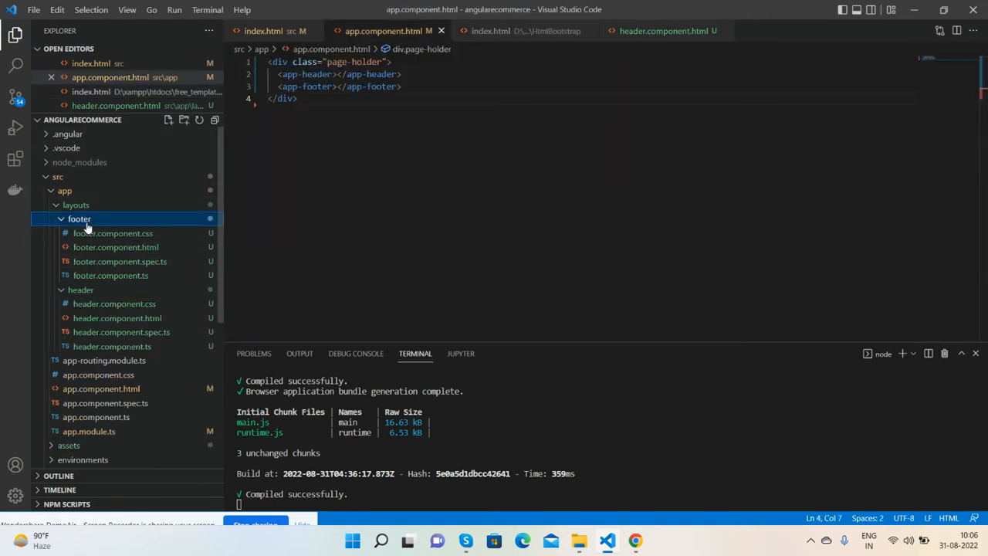
{"action": "mouse_move", "coordinate": [92, 248]}
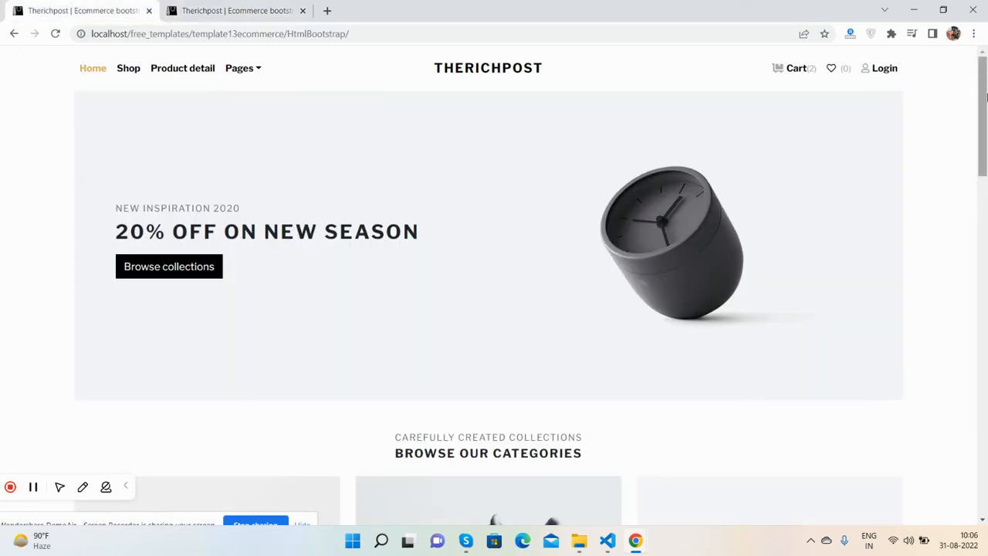
{"action": "mouse_move", "coordinate": [405, 6]}
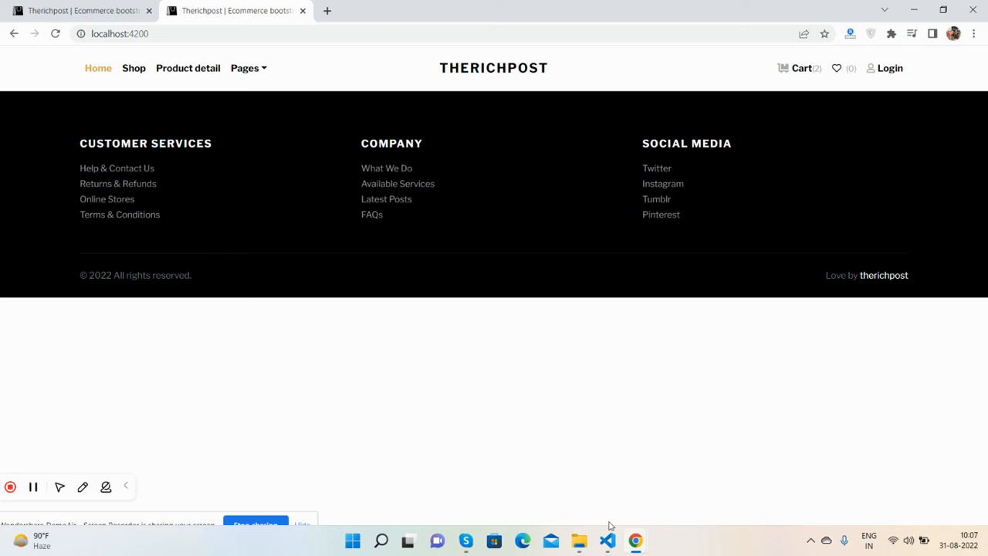
- Open File Explorer to the template13ecommerce folder after checking the app's black footer
{"action": "left_click", "coordinate": [579, 541]}
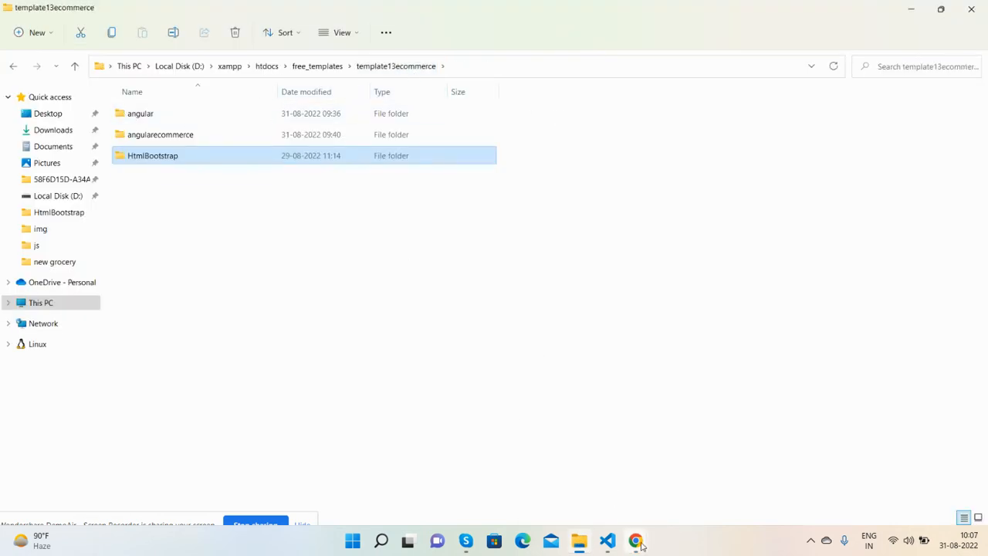
- Return to Chrome's localhost:4200 app showing the Therichpost navbar and footer
{"action": "left_click", "coordinate": [636, 540]}
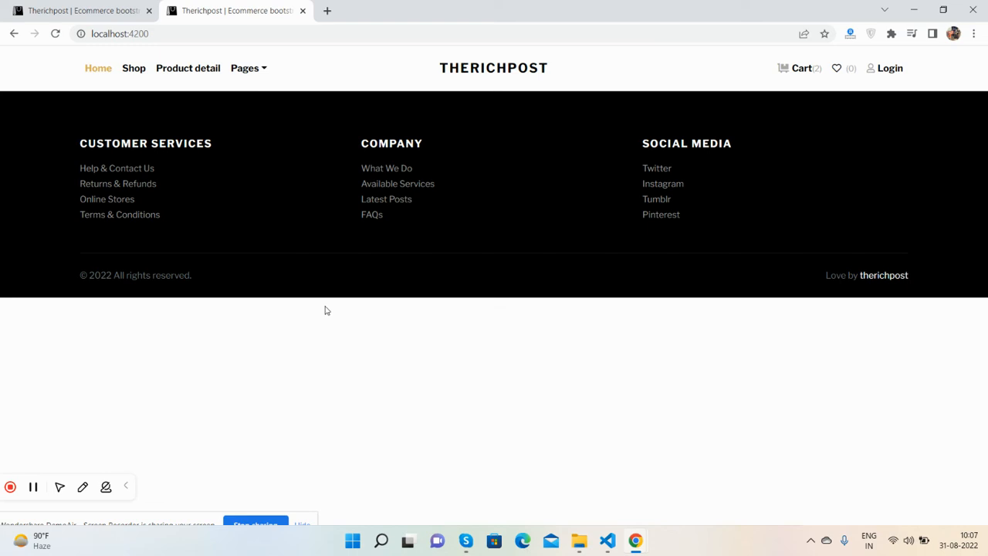
{"action": "mouse_move", "coordinate": [303, 292]}
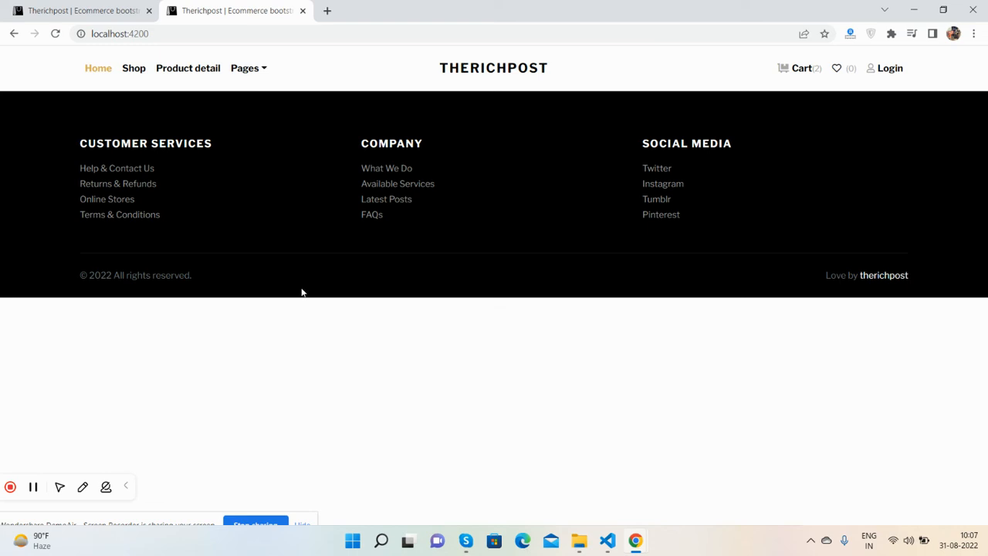
{"action": "mouse_move", "coordinate": [193, 75]}
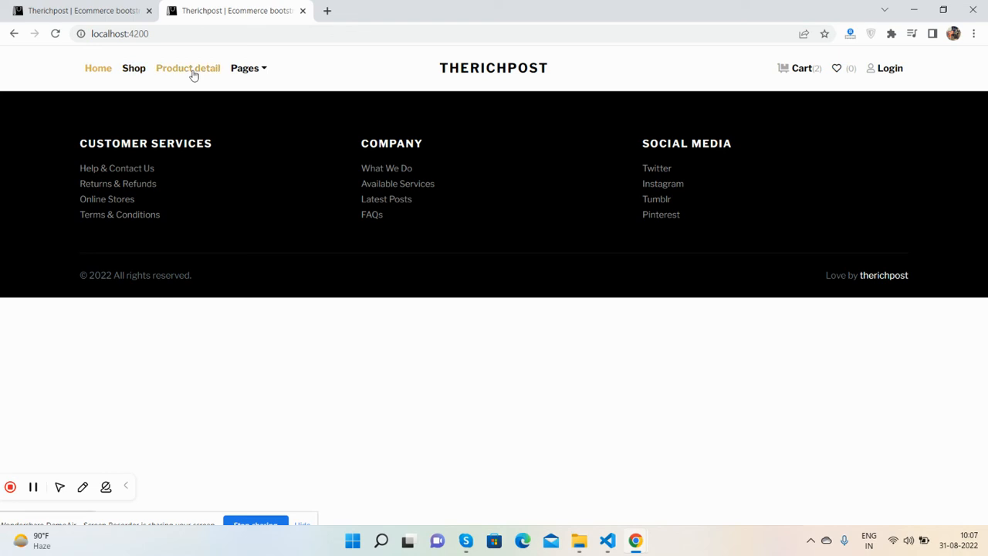
{"action": "left_click", "coordinate": [245, 68]}
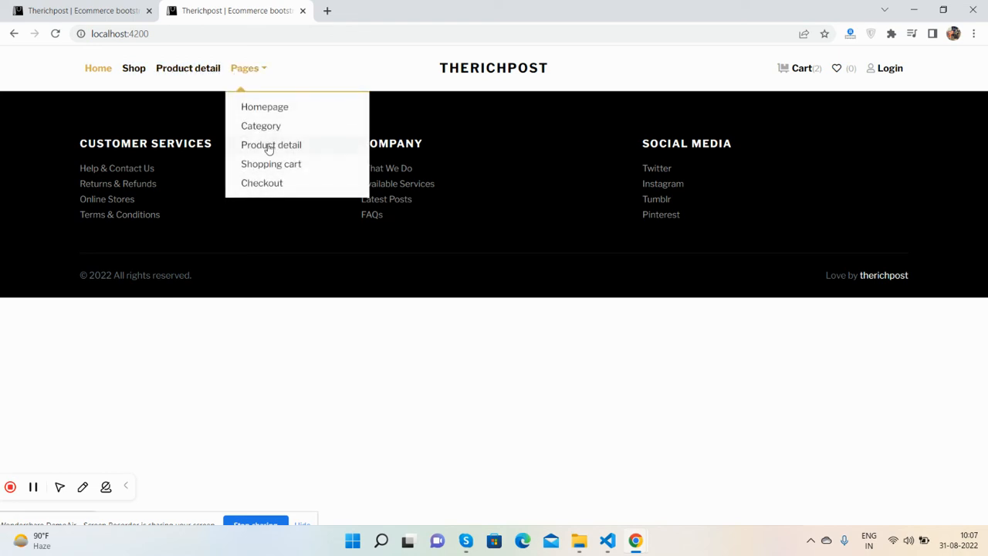
{"action": "mouse_move", "coordinate": [271, 168]}
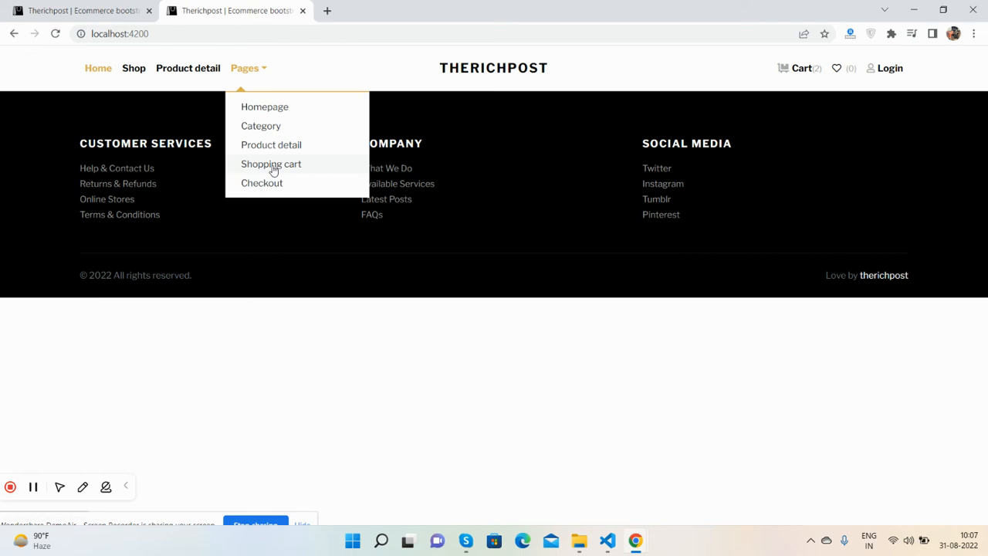
{"action": "mouse_move", "coordinate": [62, 11]}
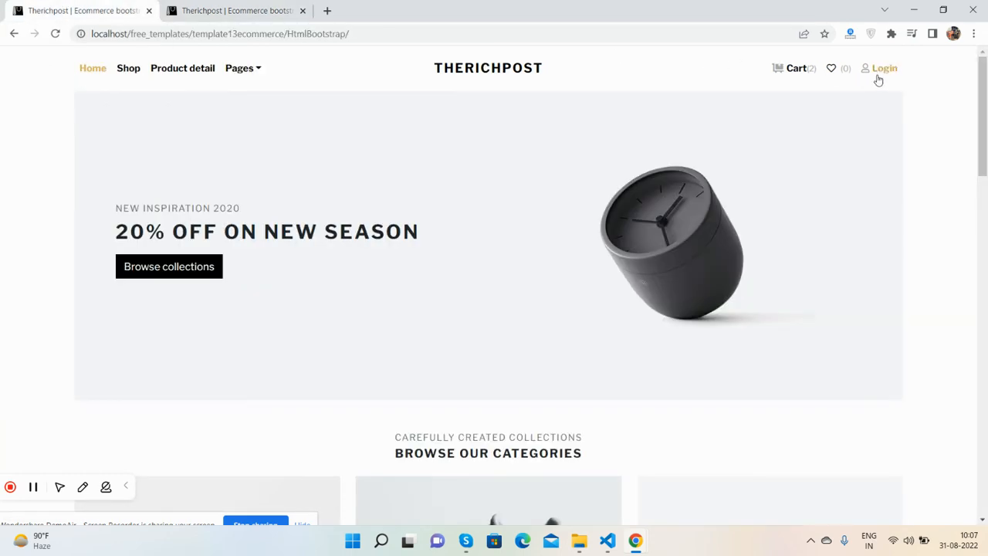
{"action": "mouse_move", "coordinate": [351, 23]}
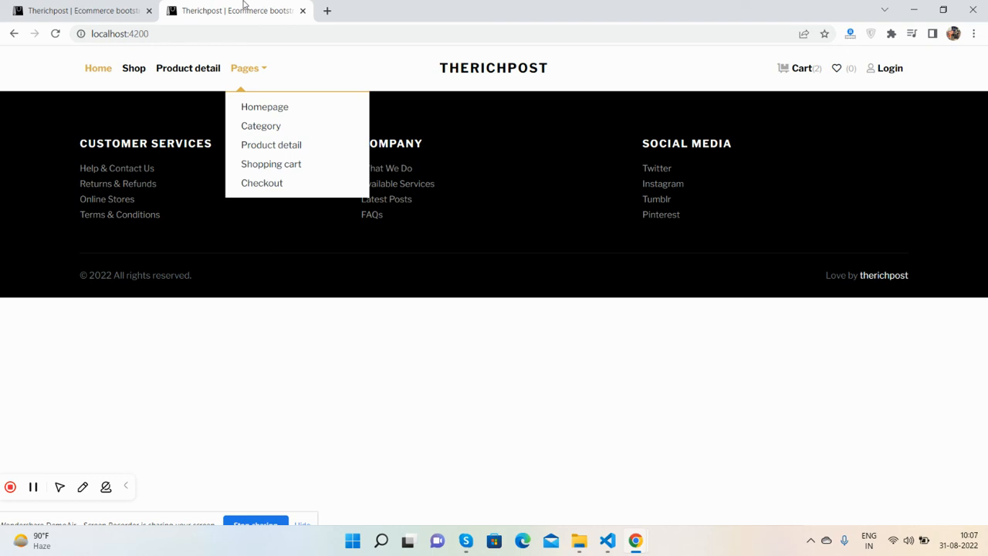
{"action": "mouse_move", "coordinate": [191, 415]}
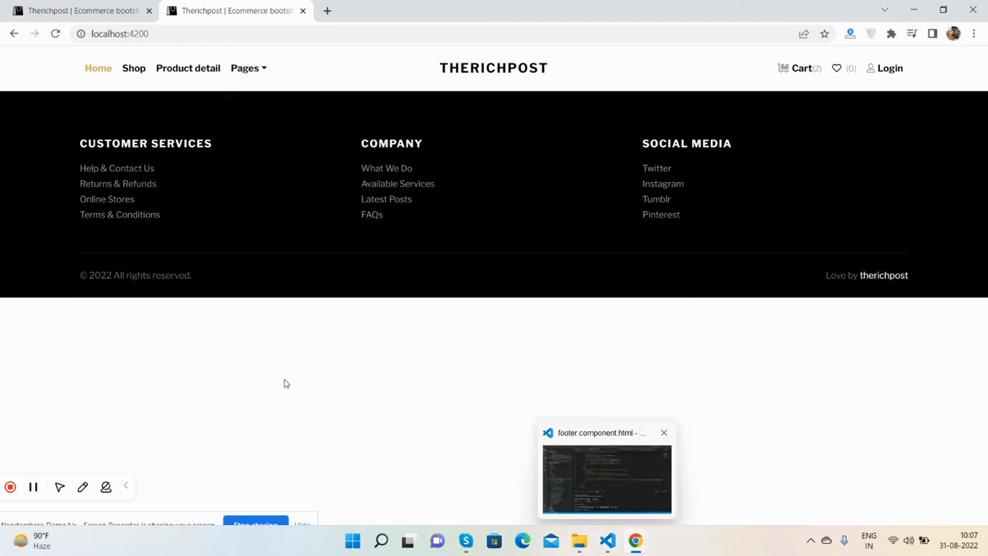
{"action": "left_click", "coordinate": [664, 432]}
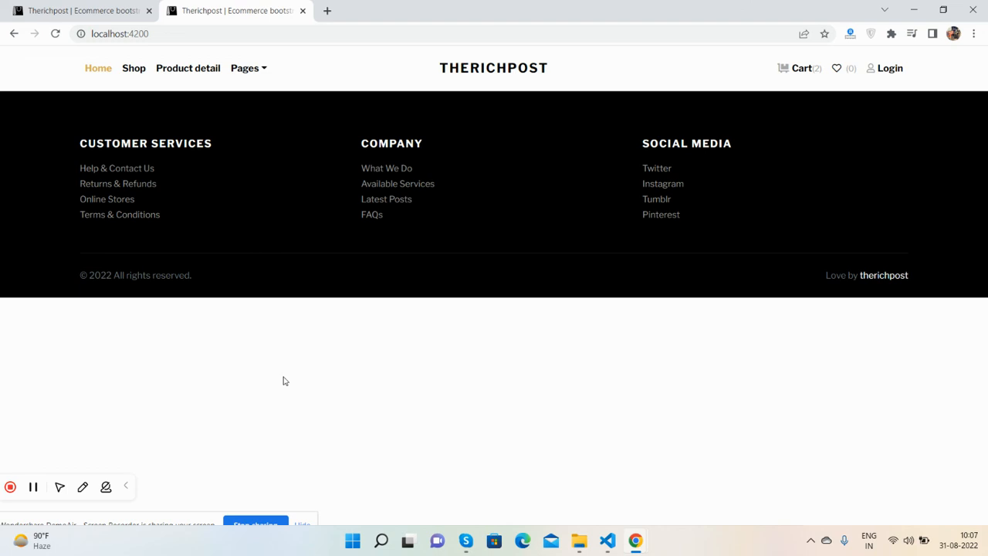
{"action": "mouse_move", "coordinate": [289, 376]}
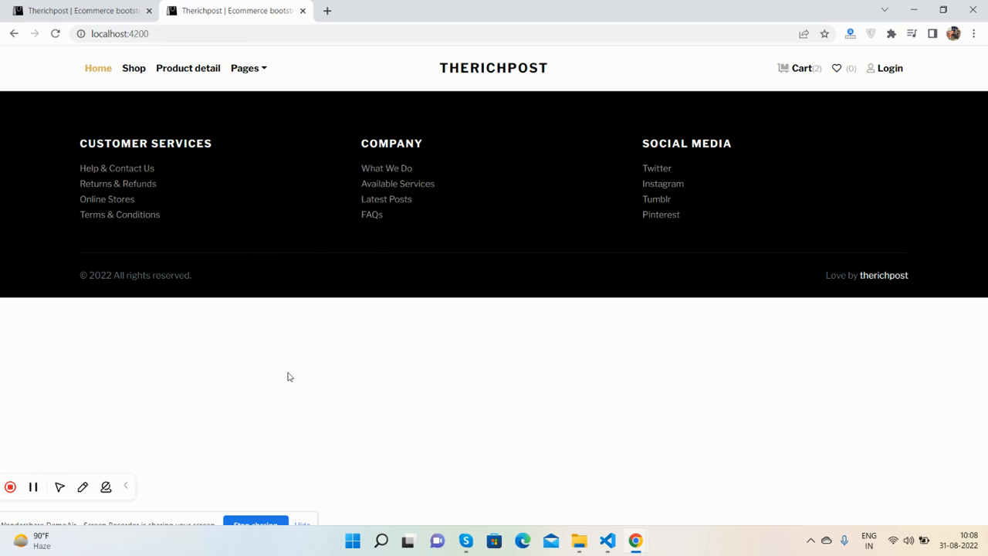
{"action": "mouse_move", "coordinate": [182, 512]}
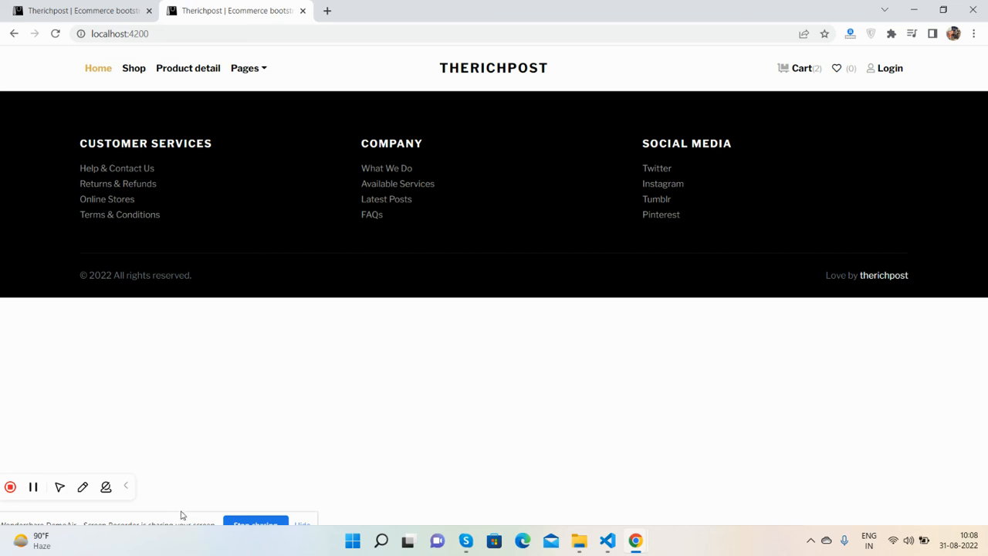